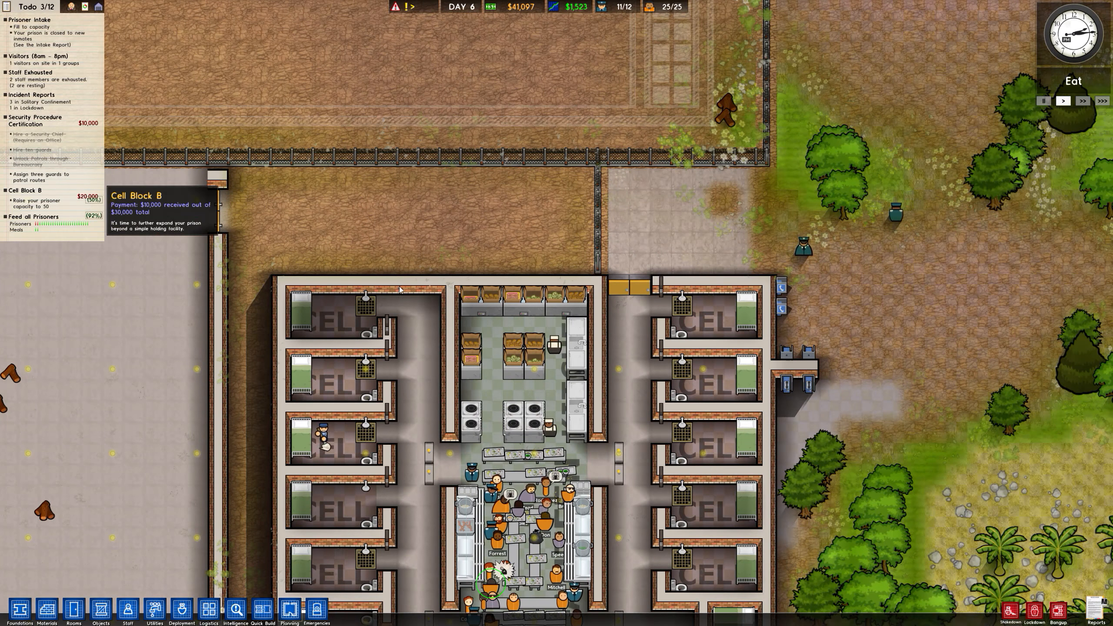
Show the staff deployment overlay after a brief look at the Logistics work-assignment view
left_click(181, 611)
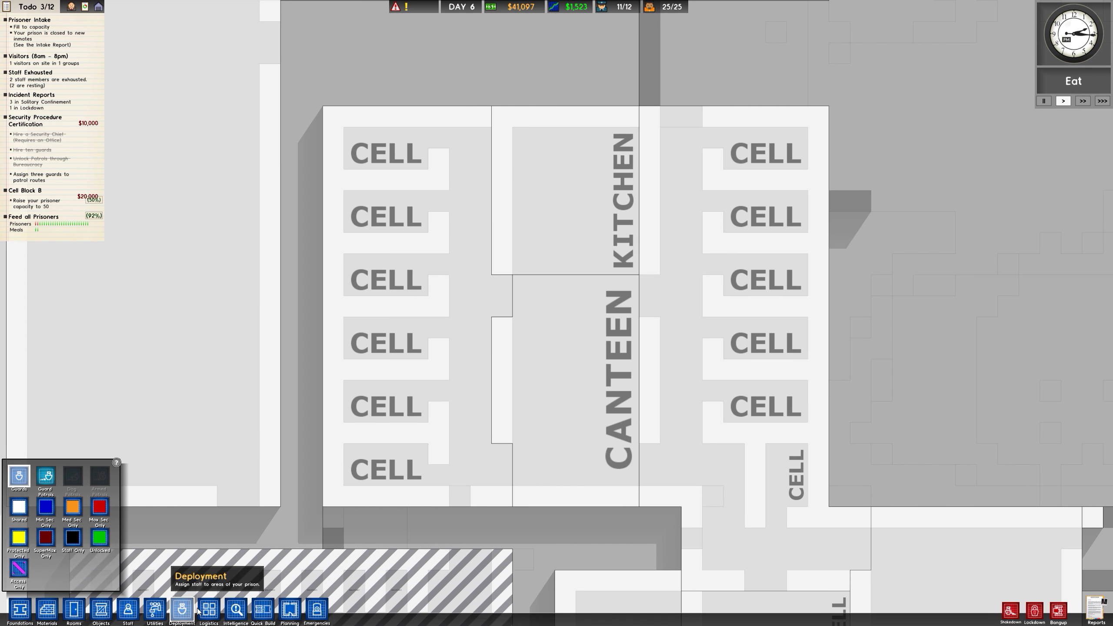
left_click(208, 610)
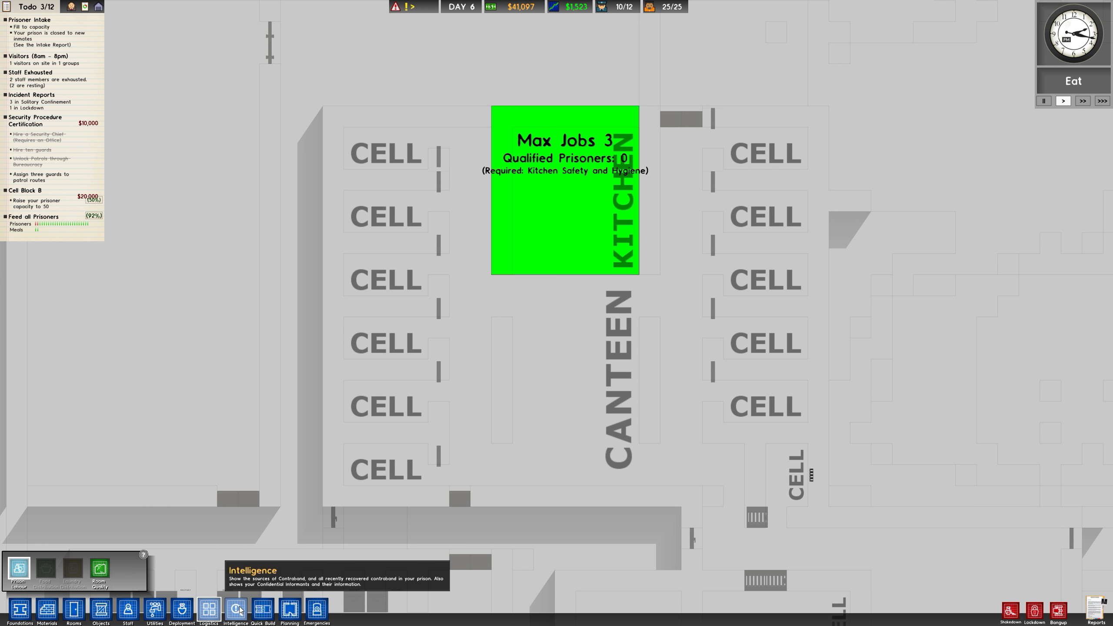
left_click(182, 609)
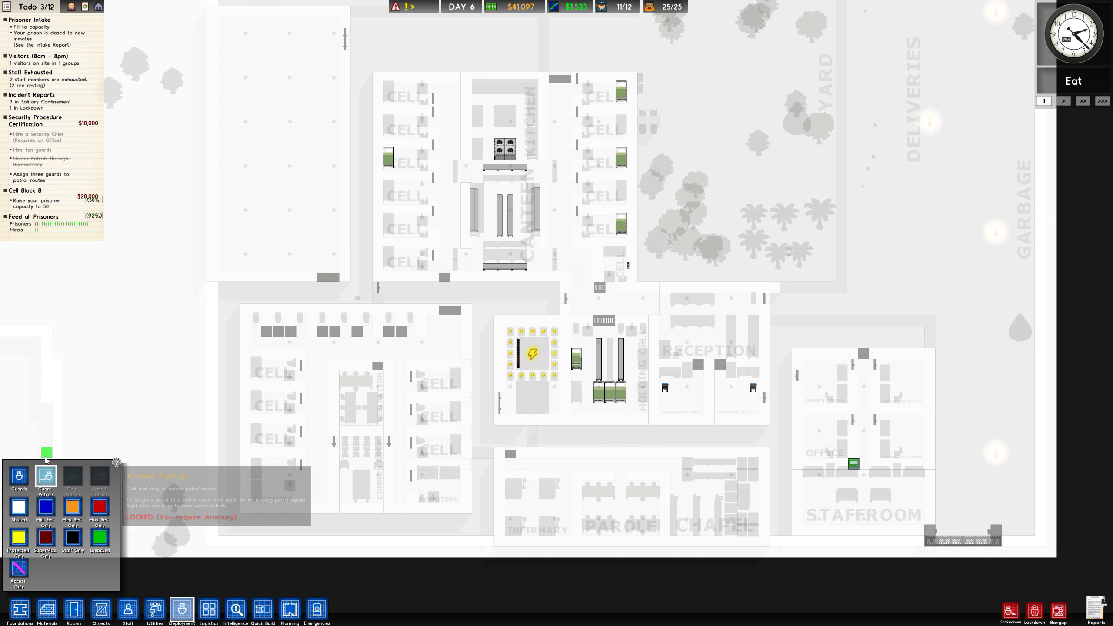
Station a guard in the north cell block corridor and move toward the canteen and lower block
left_click(19, 480)
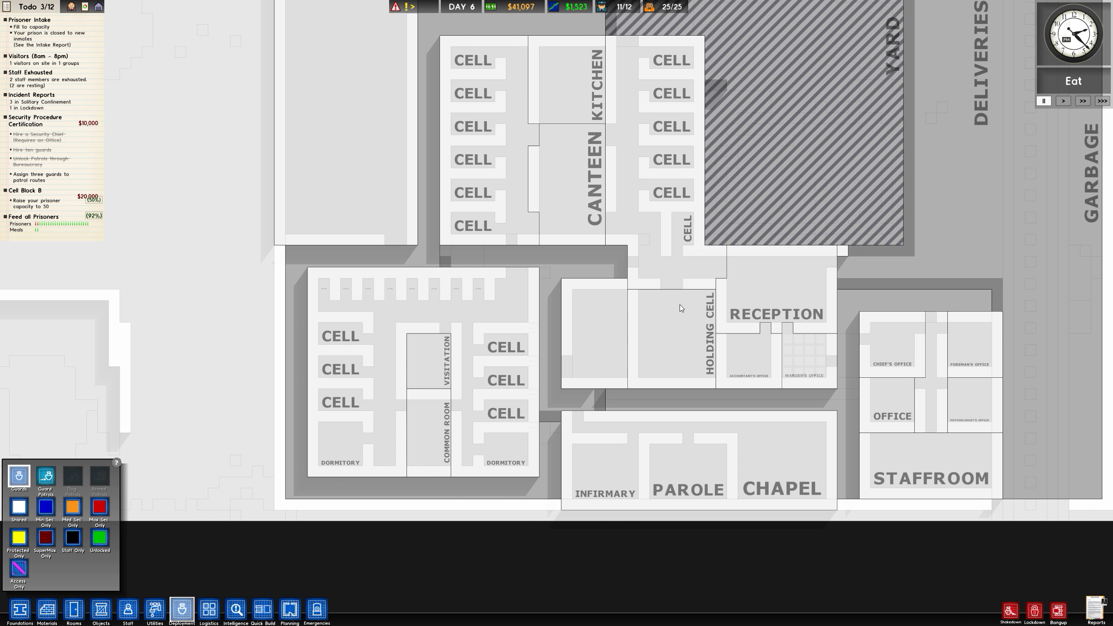
left_click(371, 335)
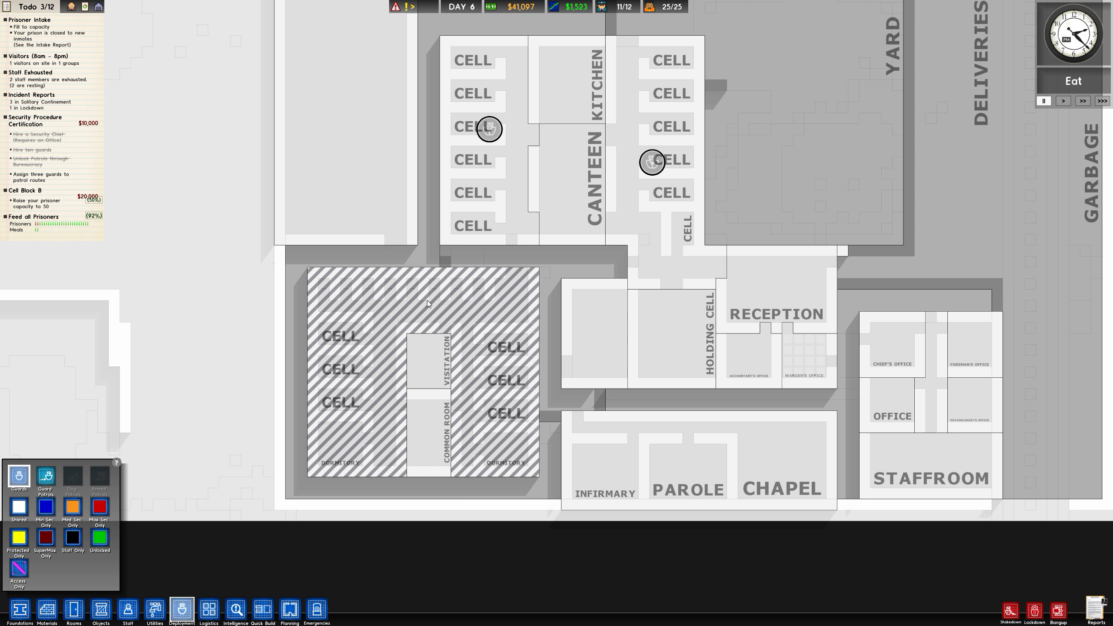
scroll("down", 3)
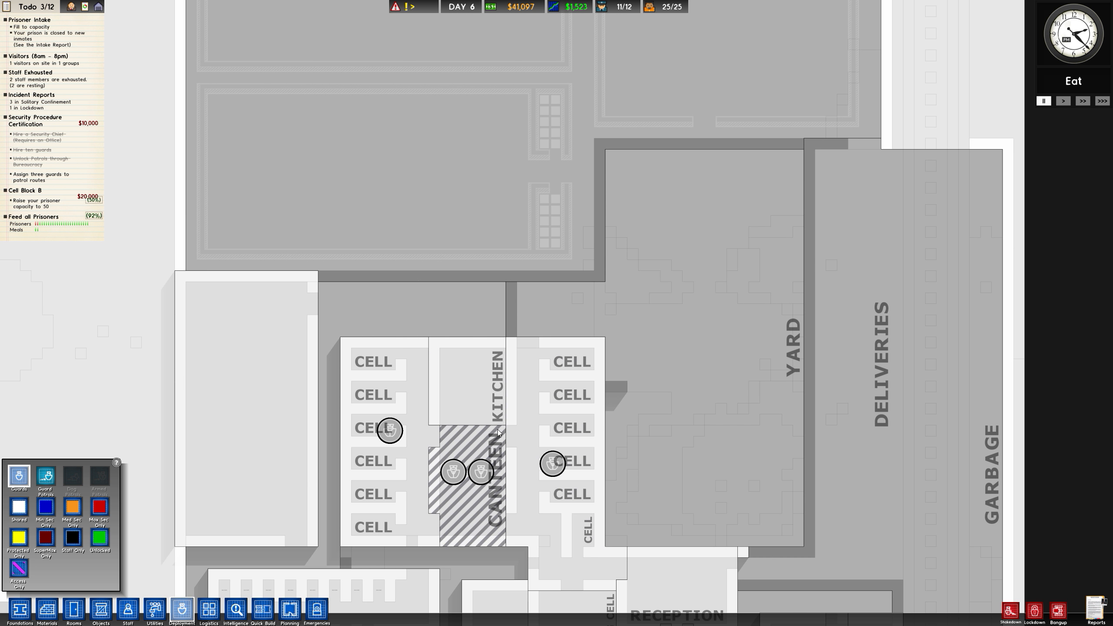
scroll("down", 3)
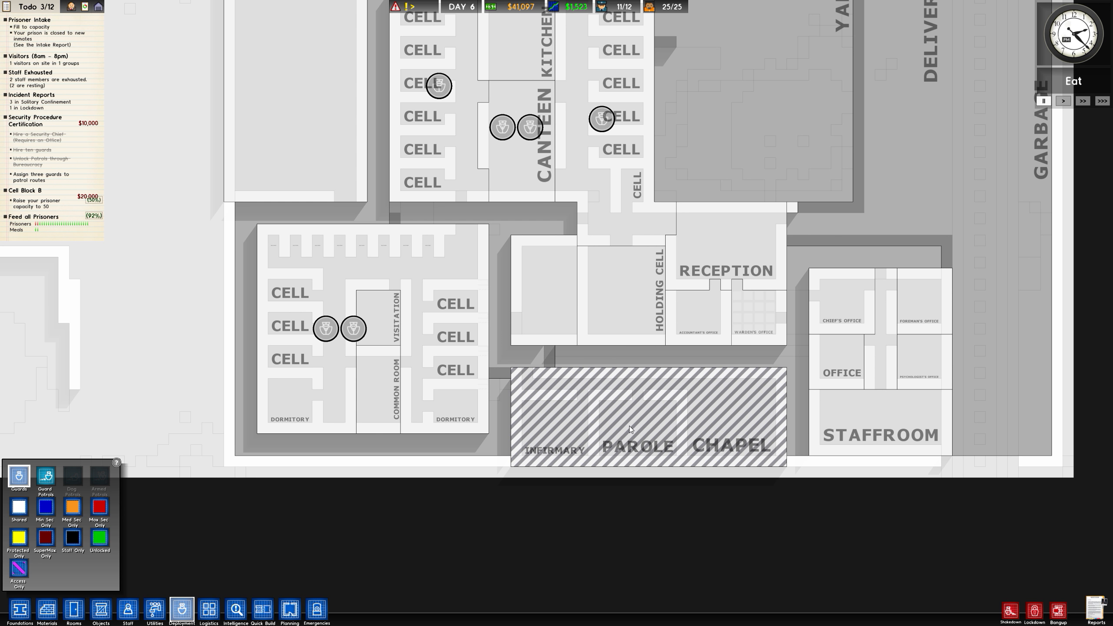
scroll("down", 3)
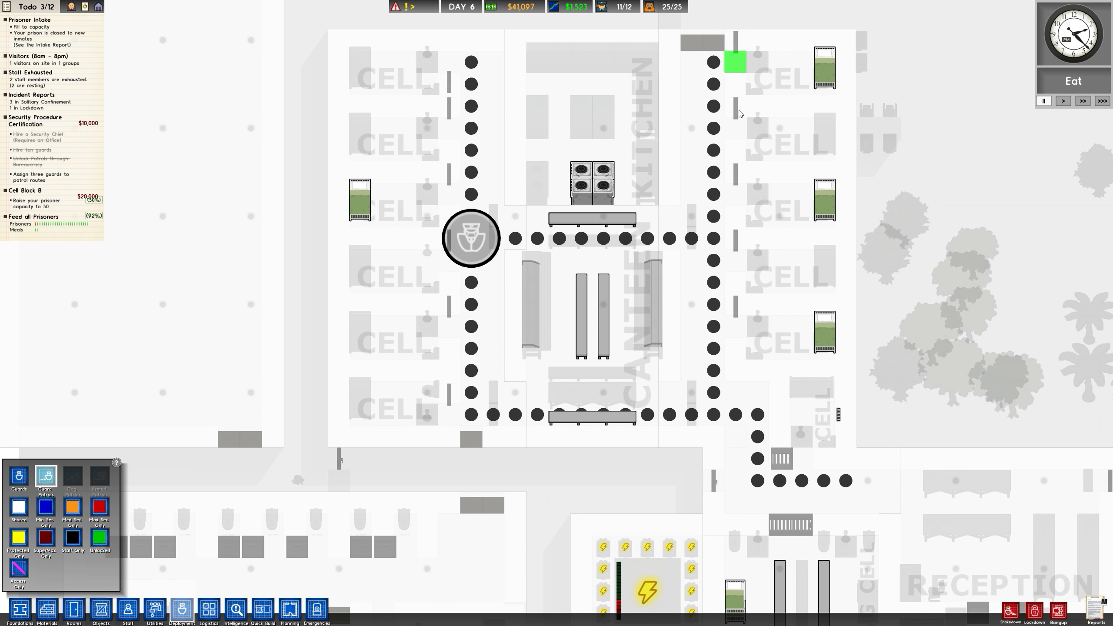
mouse_move(460, 7)
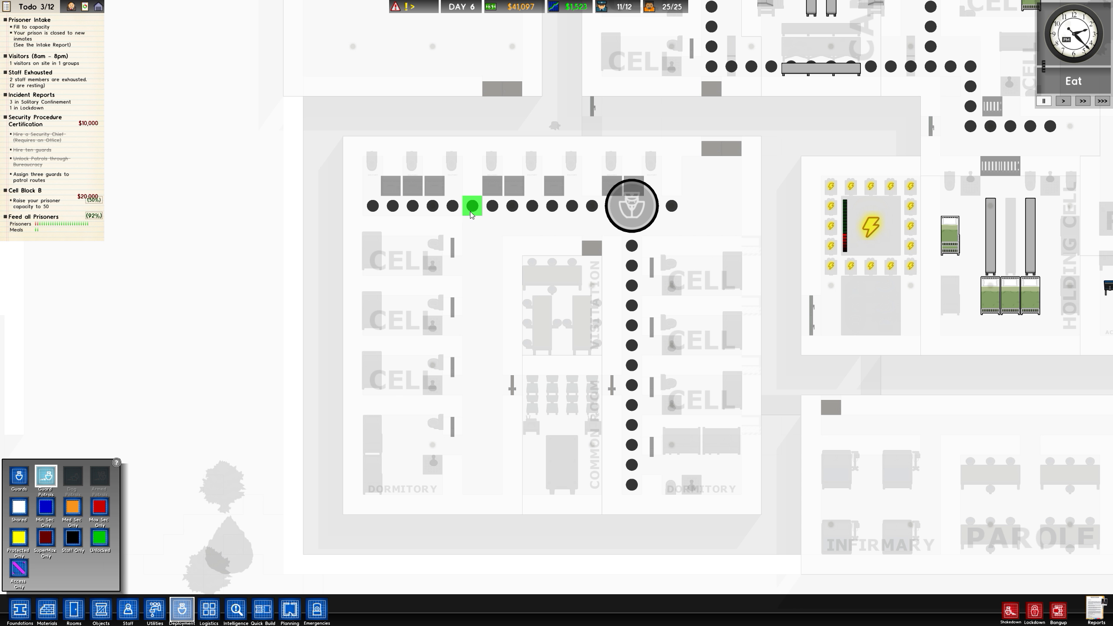
Extend the lower cell block patrol route with another waypoint and move toward Reception
left_click(470, 206)
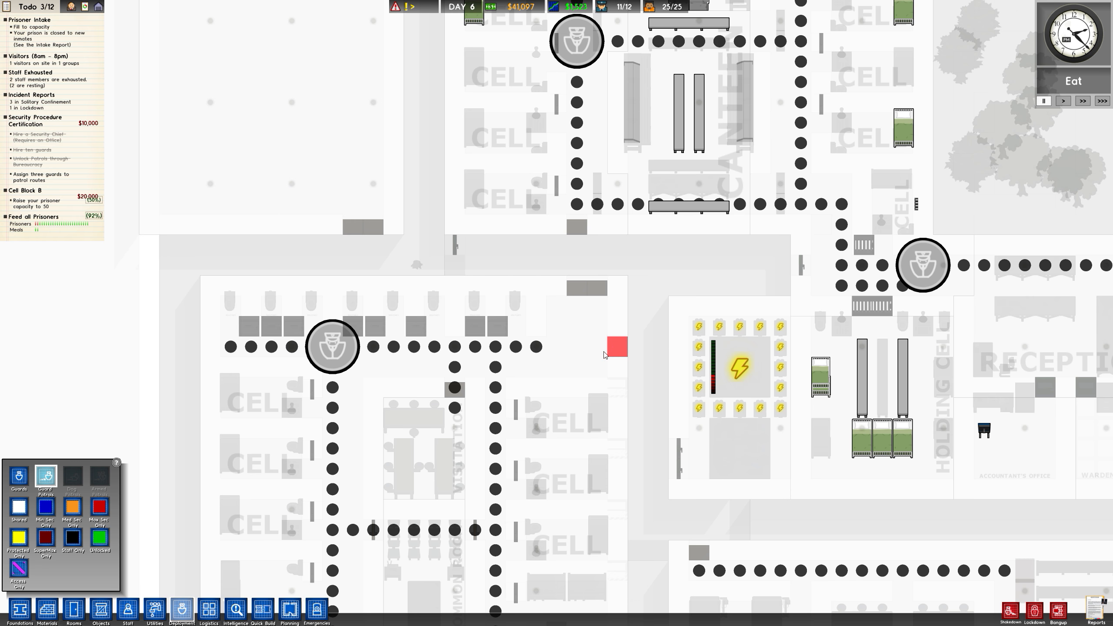
scroll("down", 3)
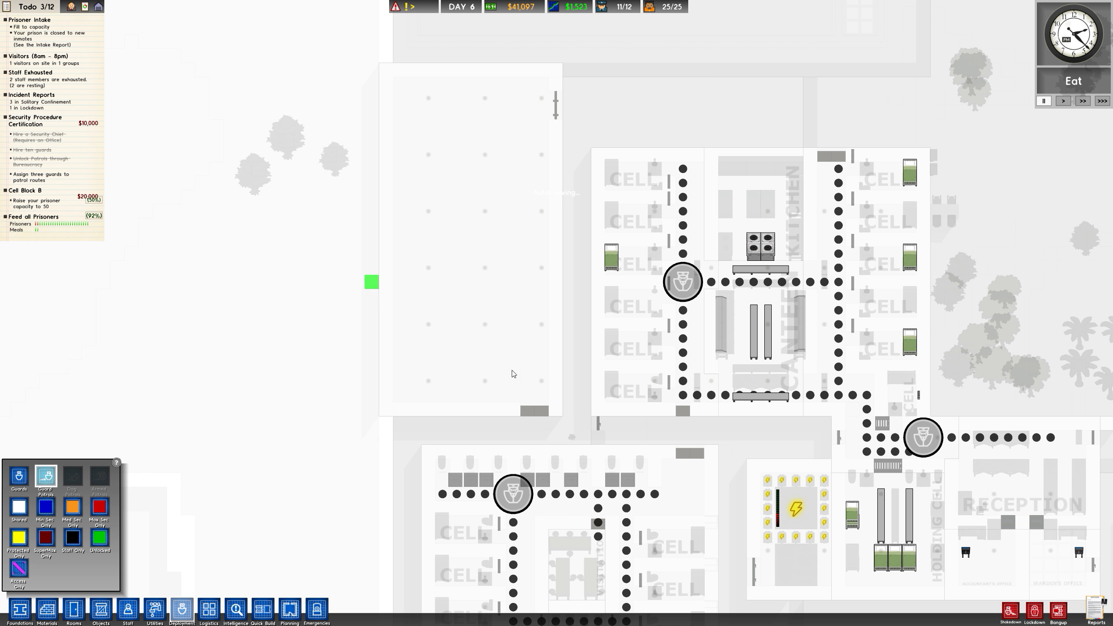
mouse_move(181, 610)
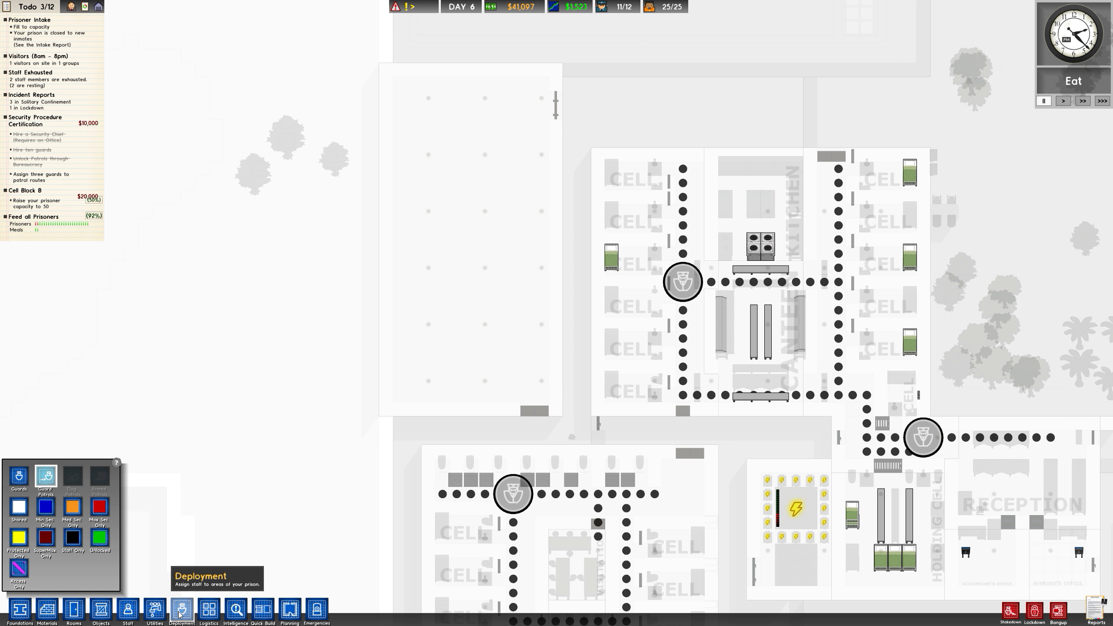
Unpause the game, hire guards from the Staff menu and return to the deployment overlay
left_click(259, 225)
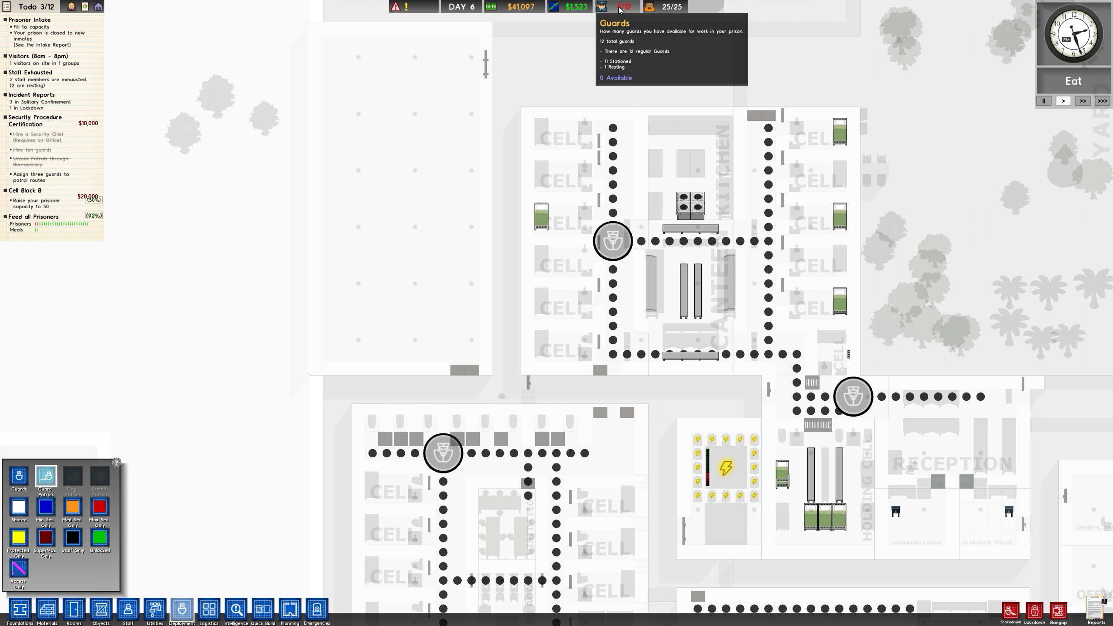
mouse_move(180, 609)
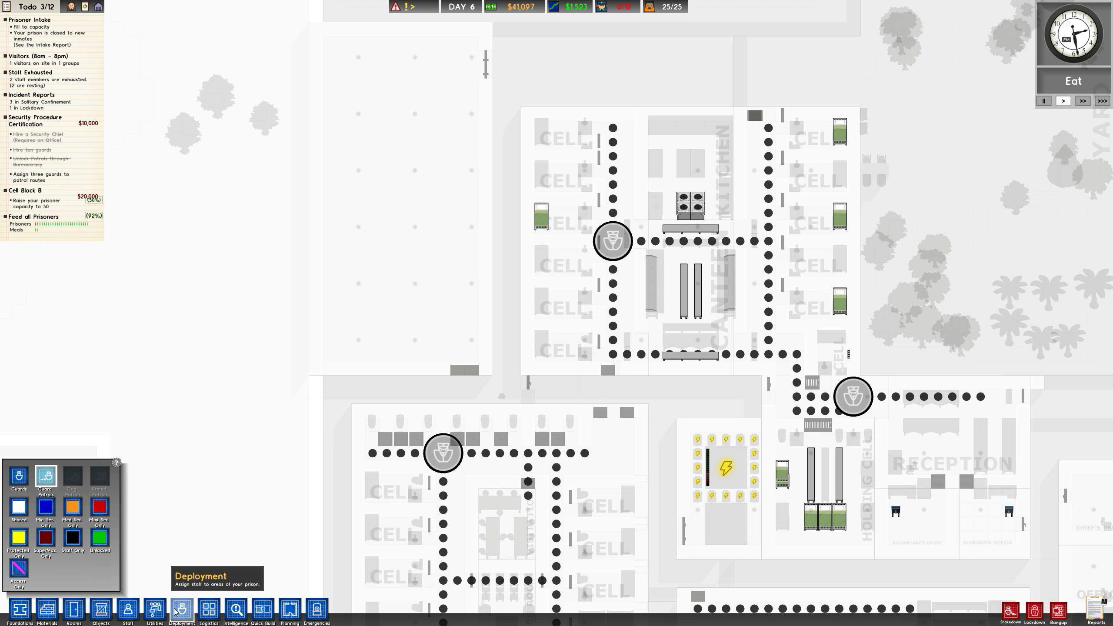
left_click(129, 609)
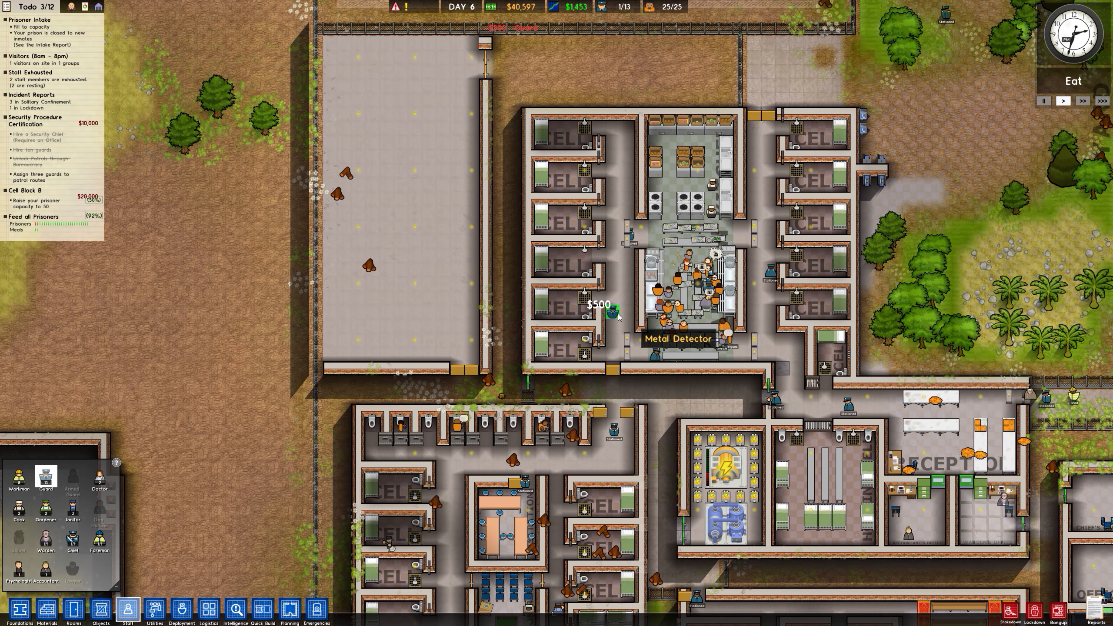
mouse_move(643, 291)
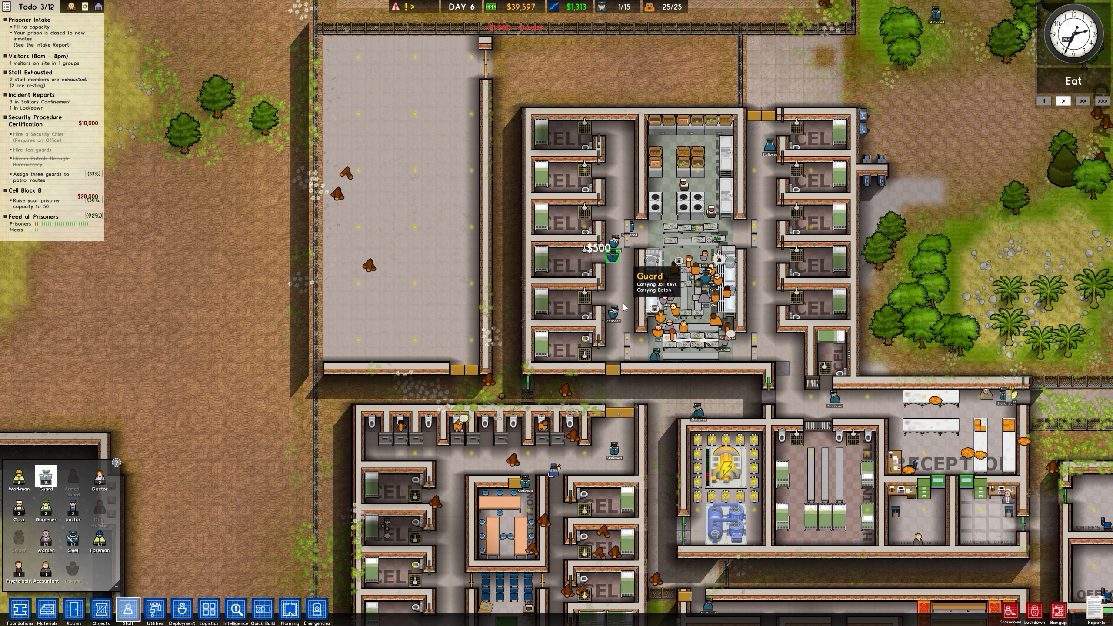
mouse_move(207, 612)
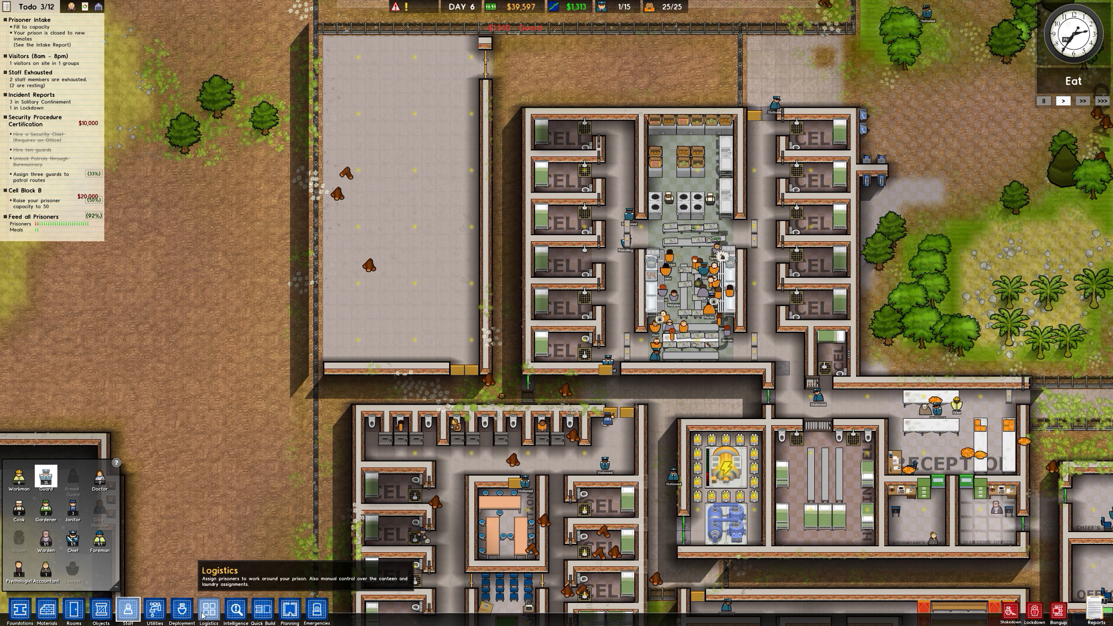
mouse_move(182, 609)
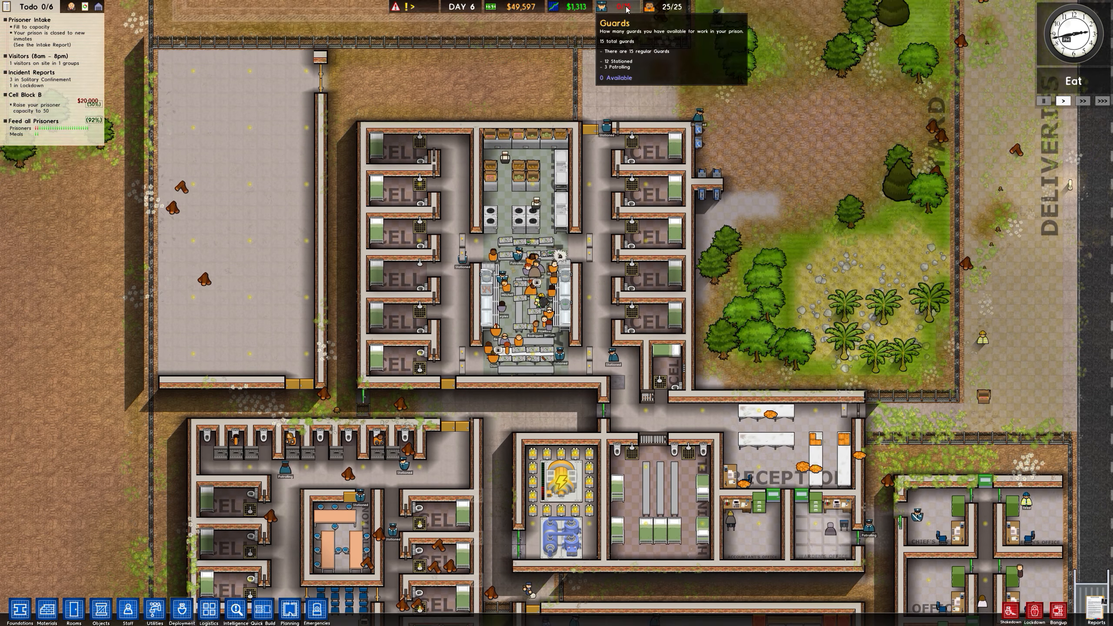
left_click(181, 612)
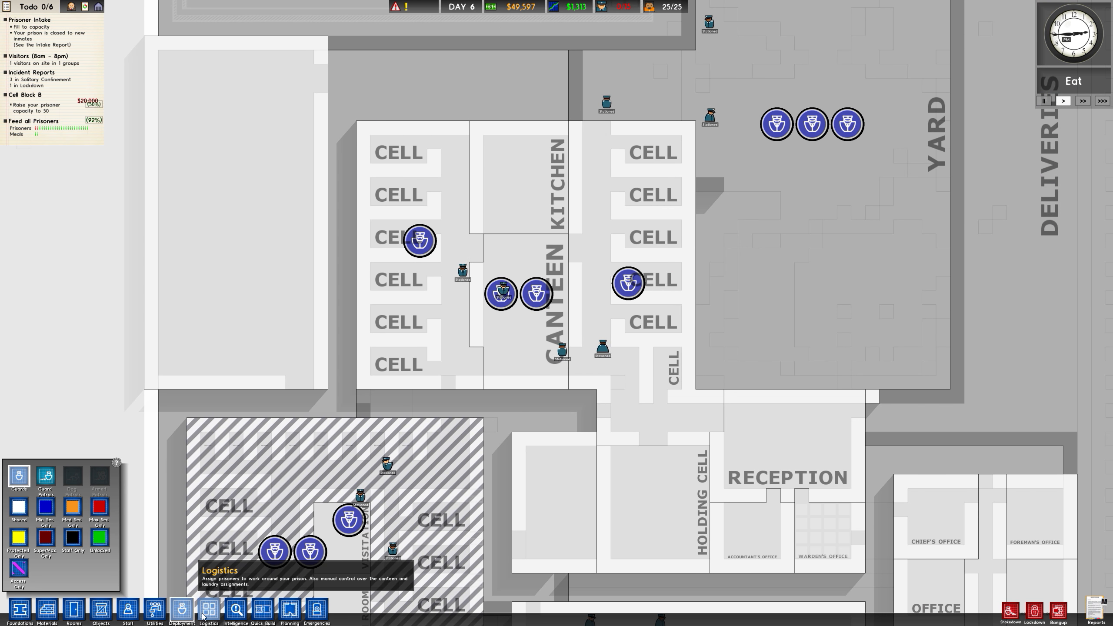
Close the deployment overlay to see the live prison near the yard
left_click(129, 612)
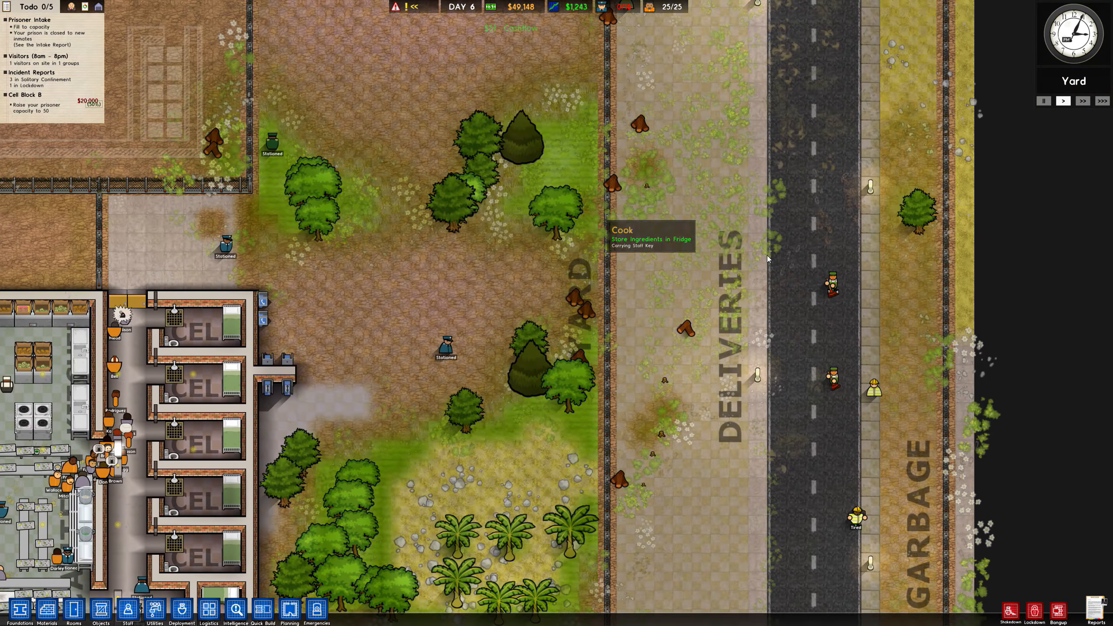
Zoom out toward the empty fenced land north of the cell block
scroll("up", 3)
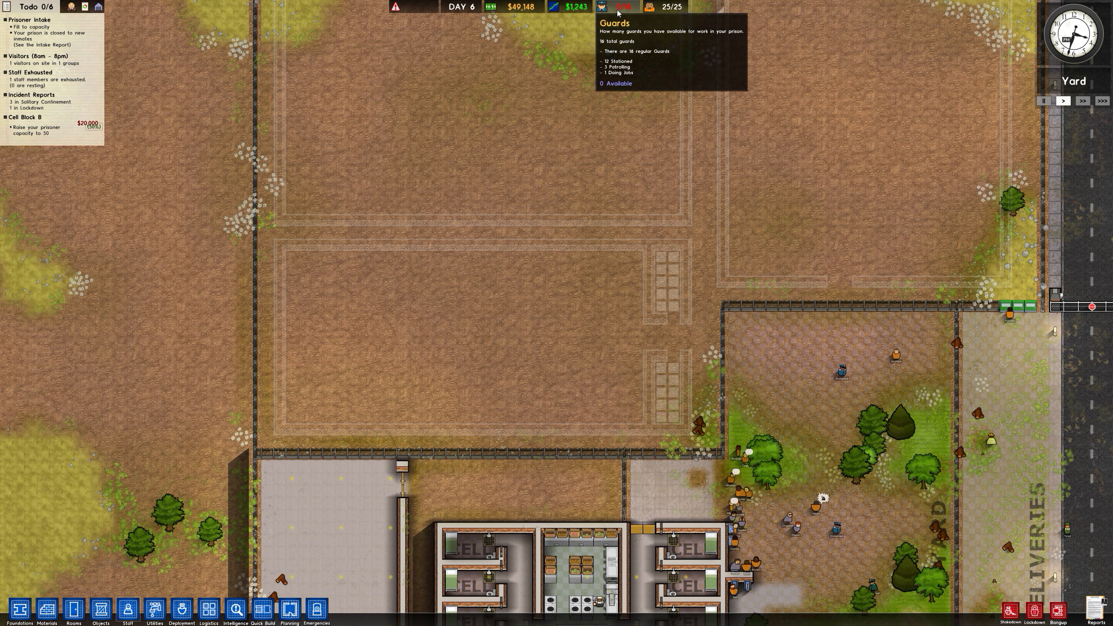
mouse_move(601, 334)
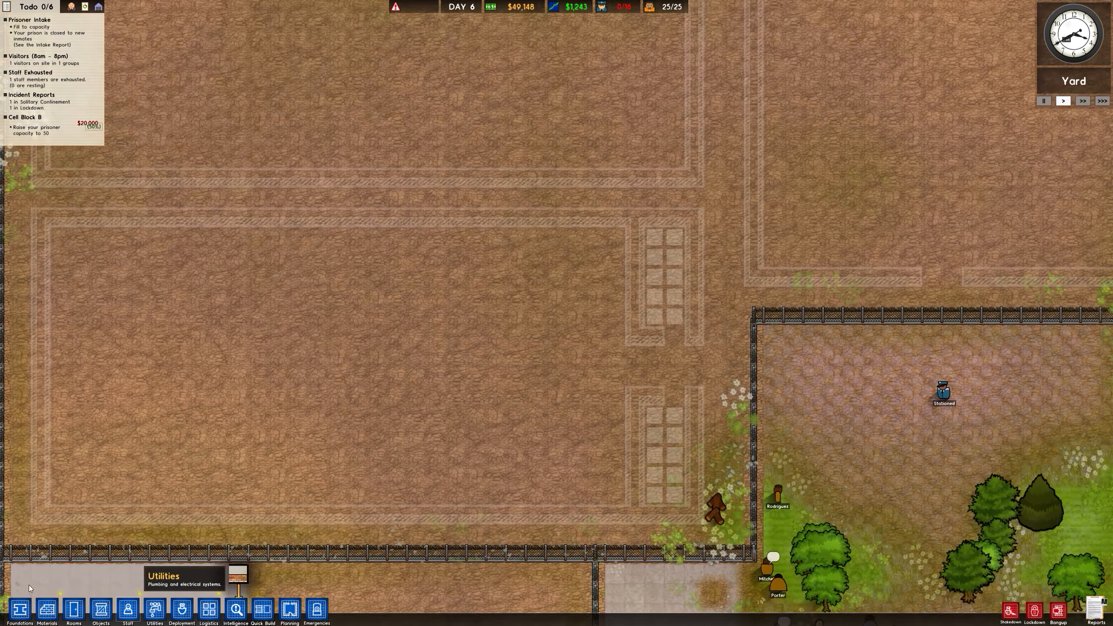
Start the Planning wall tool and begin the row of cell outlines along the block's top wall
left_click(289, 608)
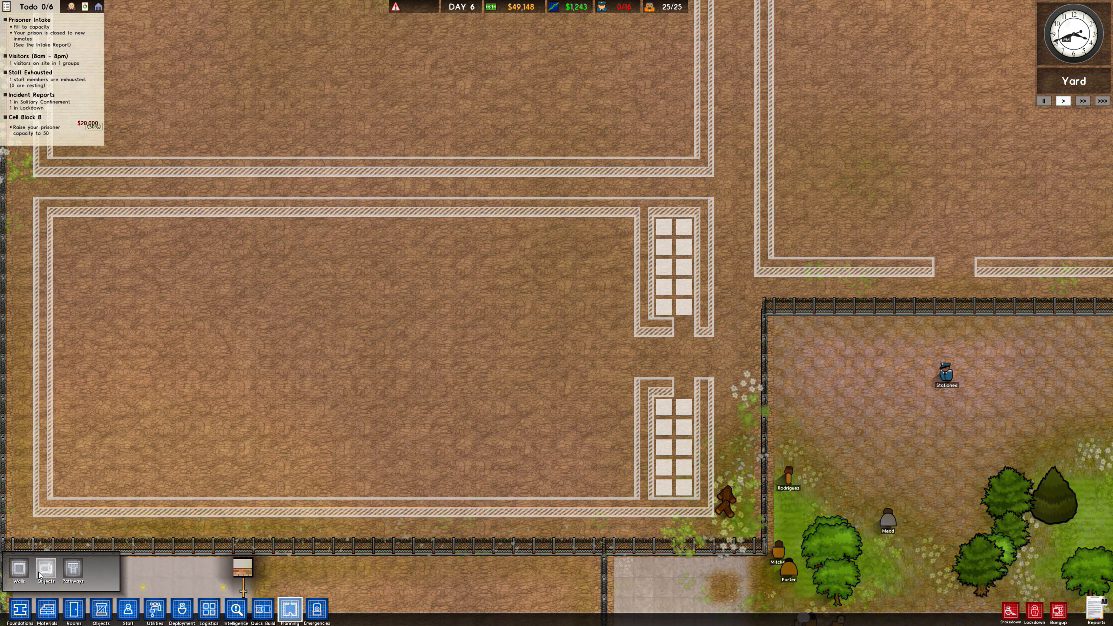
left_click(623, 245)
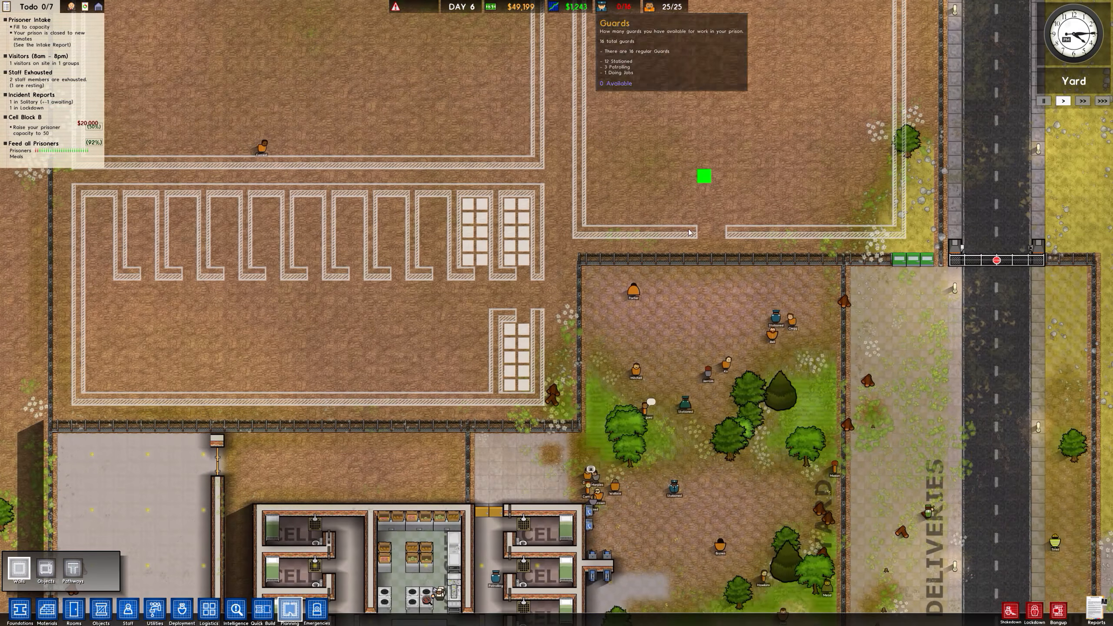
mouse_move(288, 608)
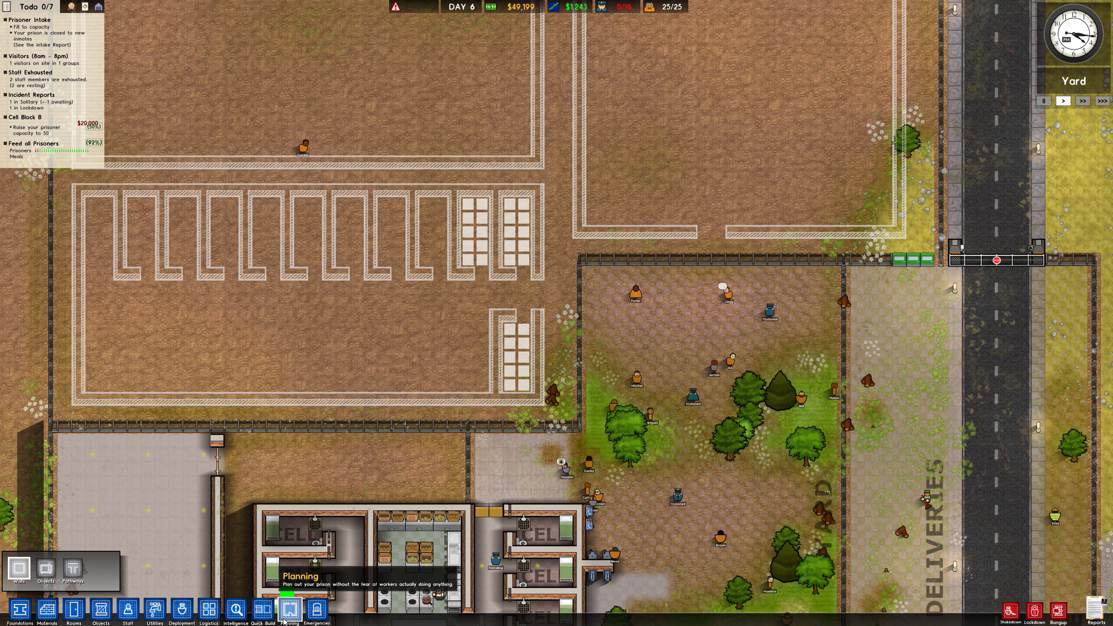
Toggle Planning off, glance at a prisoner file and the deployment zones, then close them
left_click(345, 146)
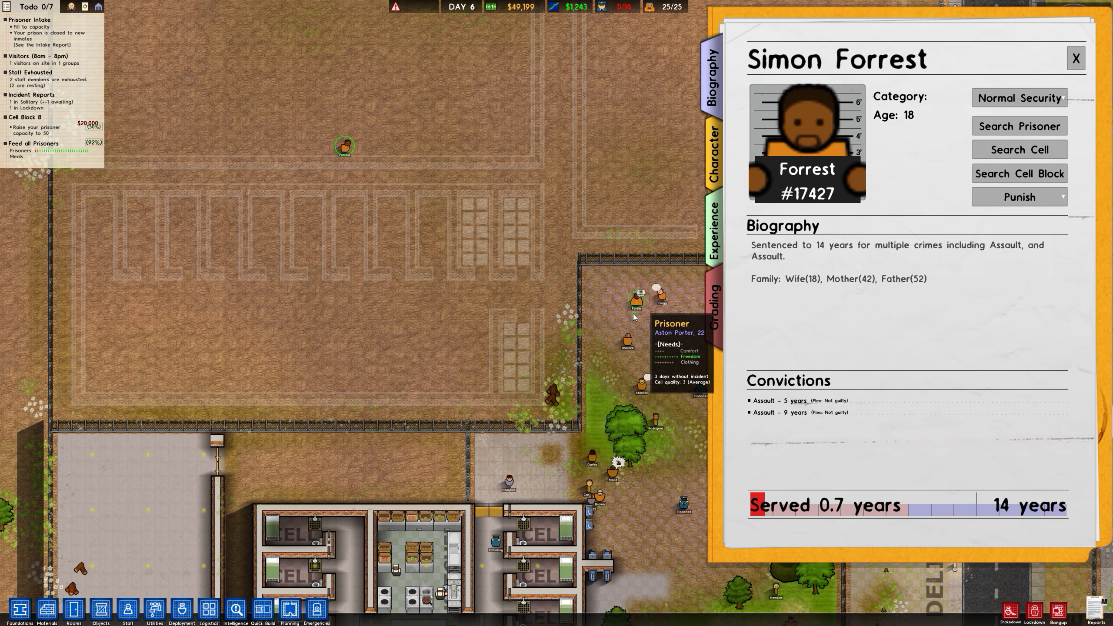
left_click(1075, 59)
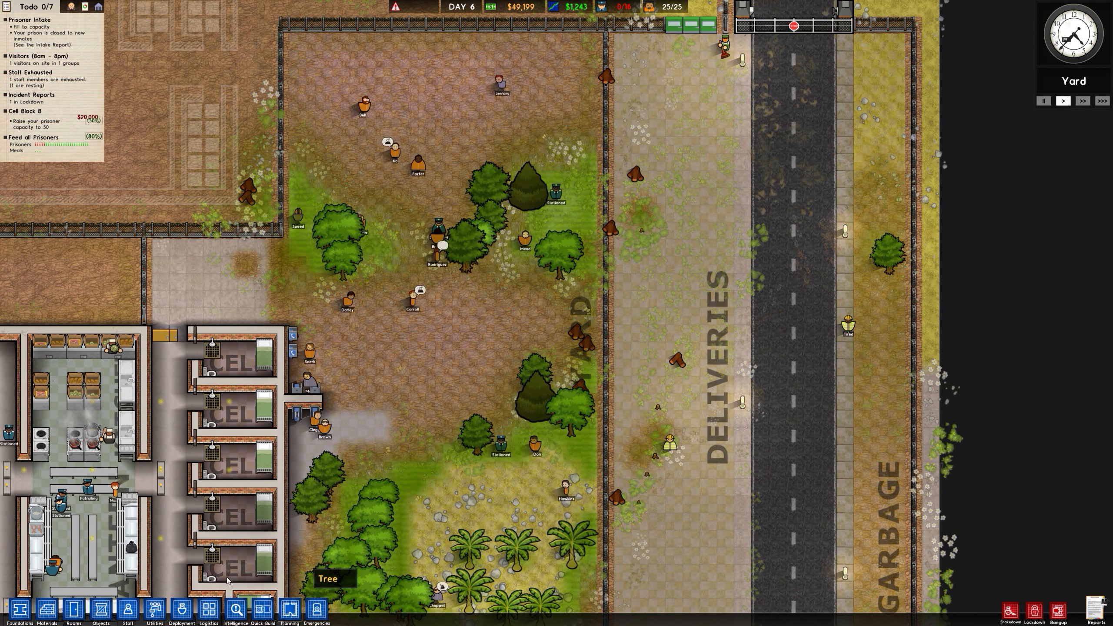
left_click(180, 609)
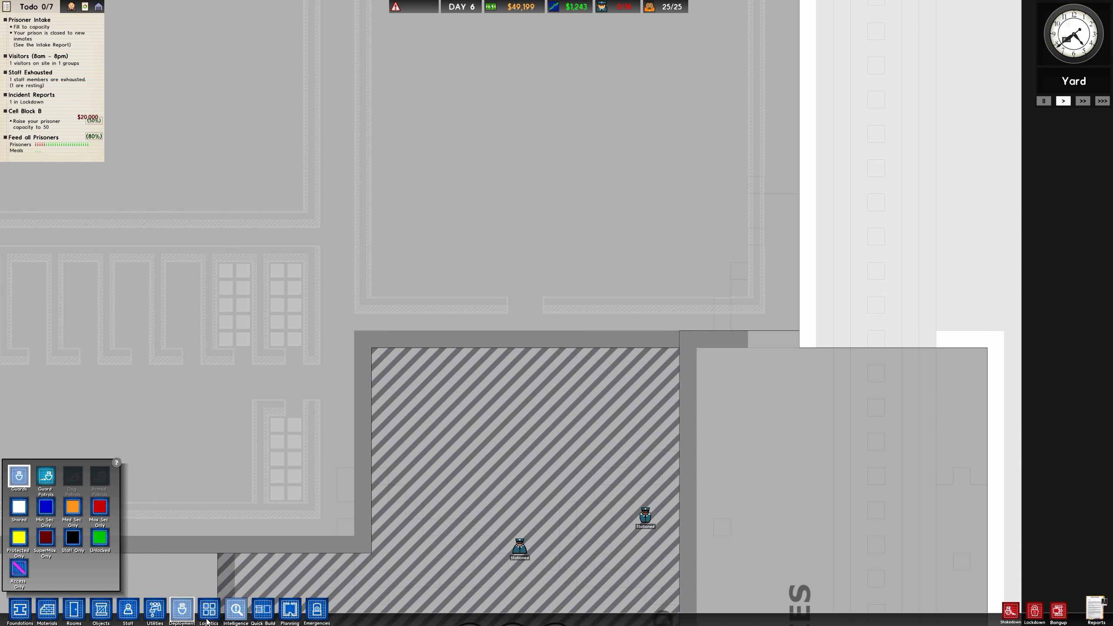
left_click(129, 611)
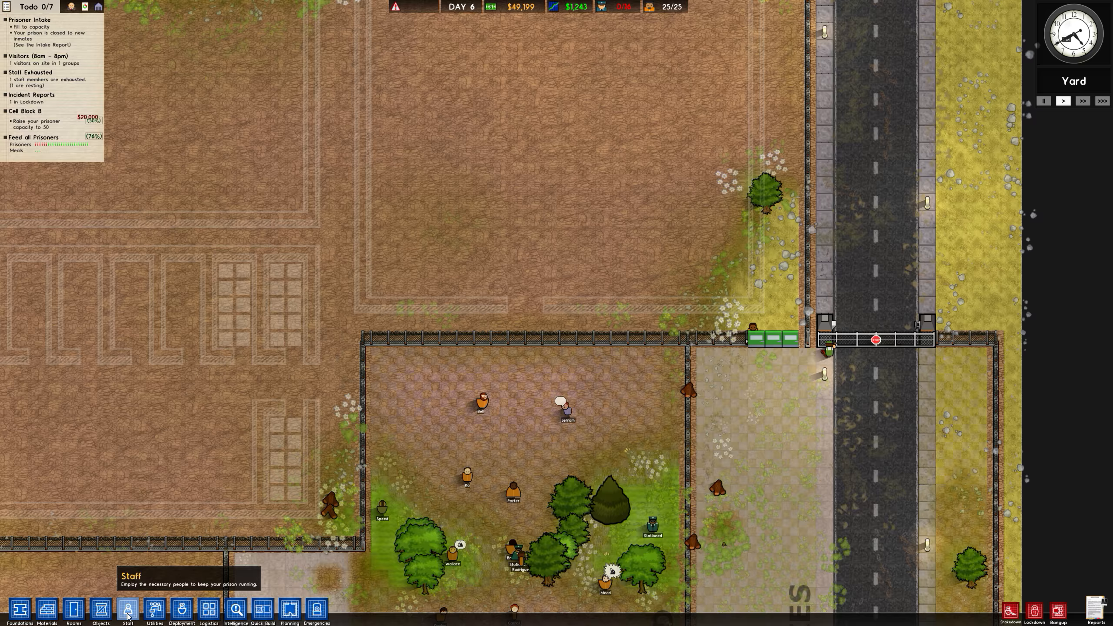
left_click(128, 609)
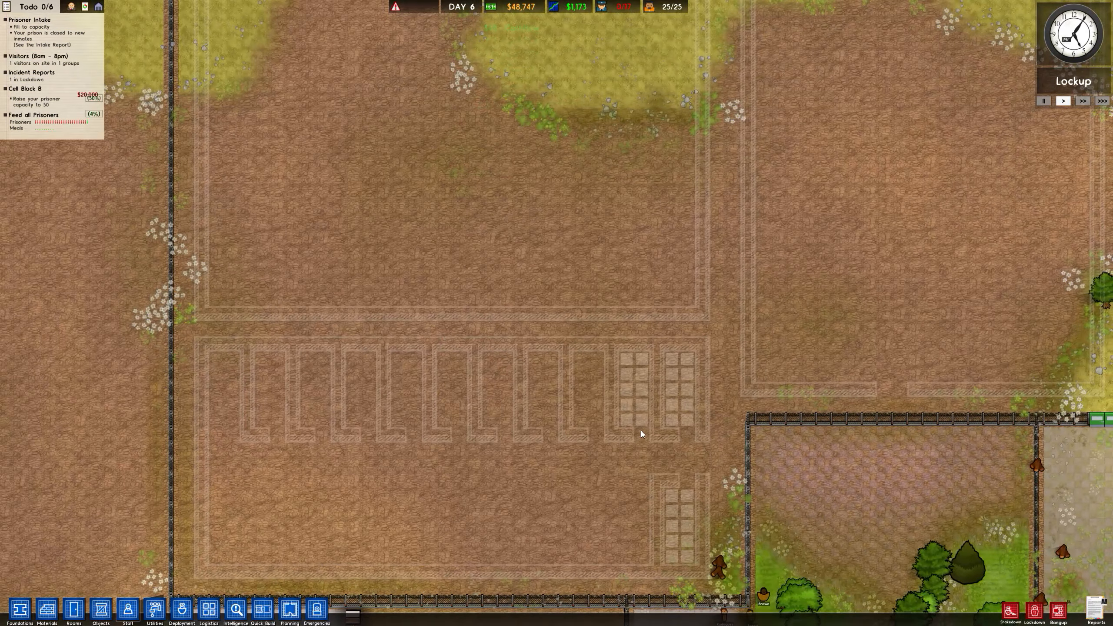
mouse_move(276, 420)
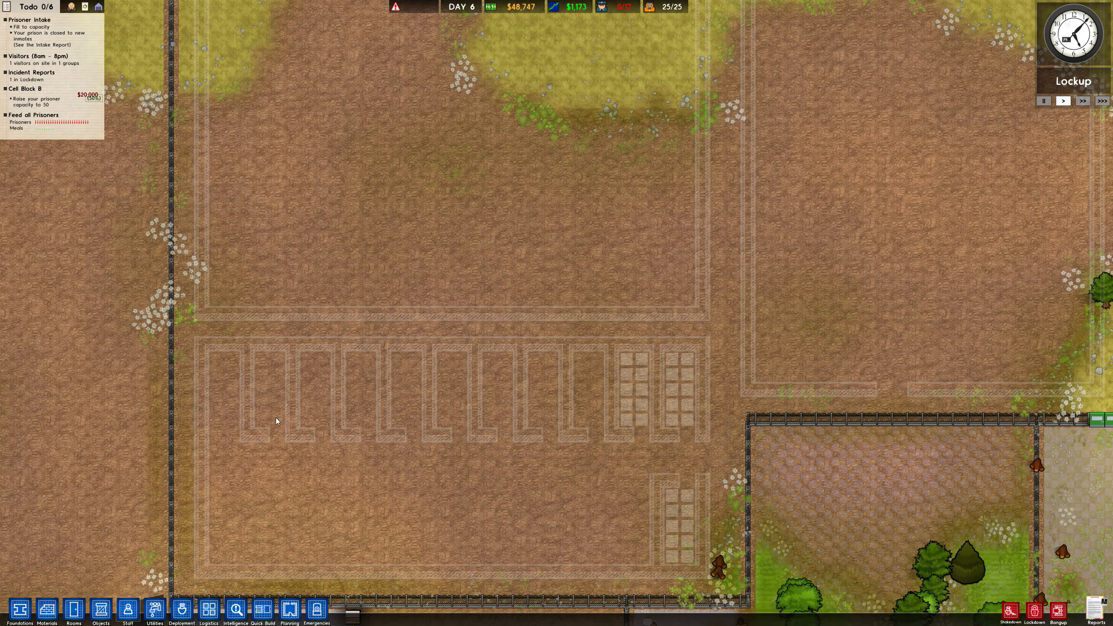
mouse_move(783, 544)
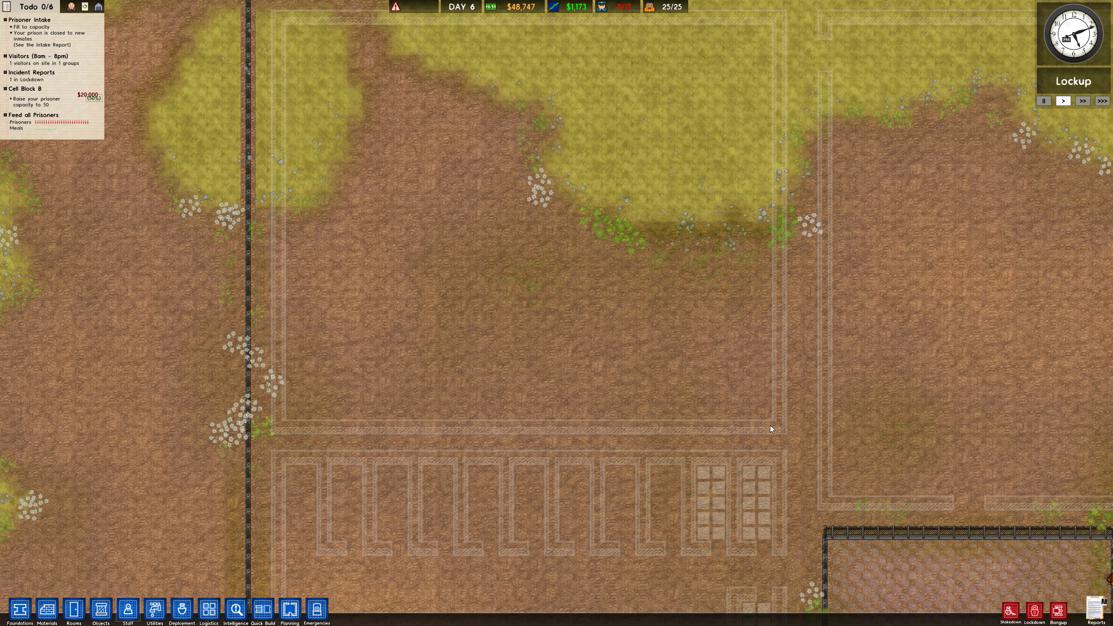
mouse_move(310, 393)
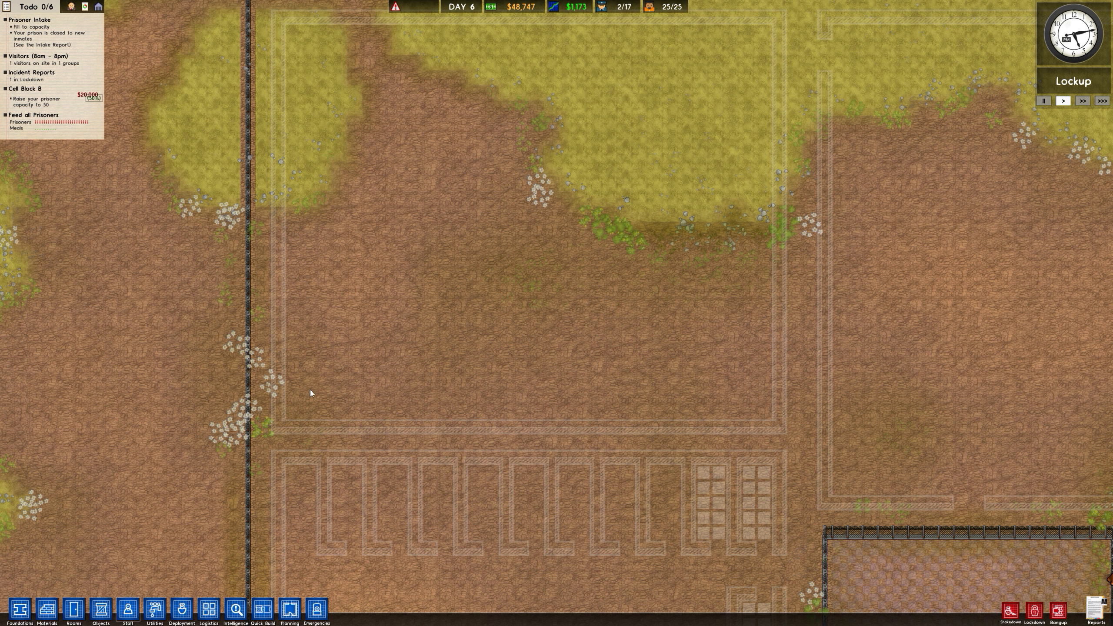
Dismiss the Logistics view and bring up the Quick Build room templates
left_click(209, 609)
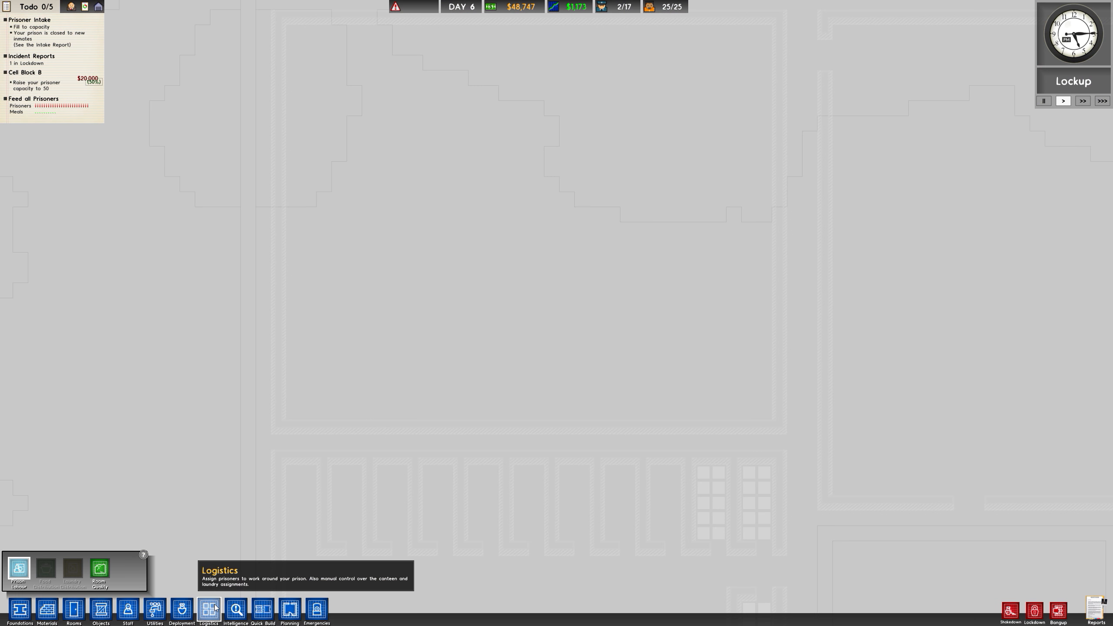
left_click(262, 609)
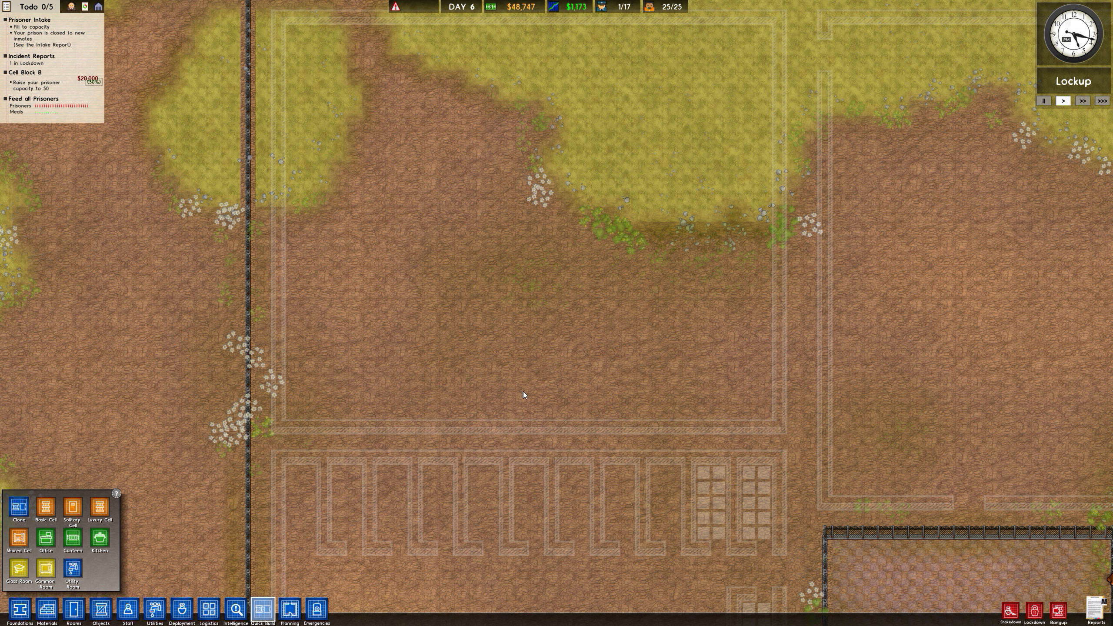
mouse_move(60, 546)
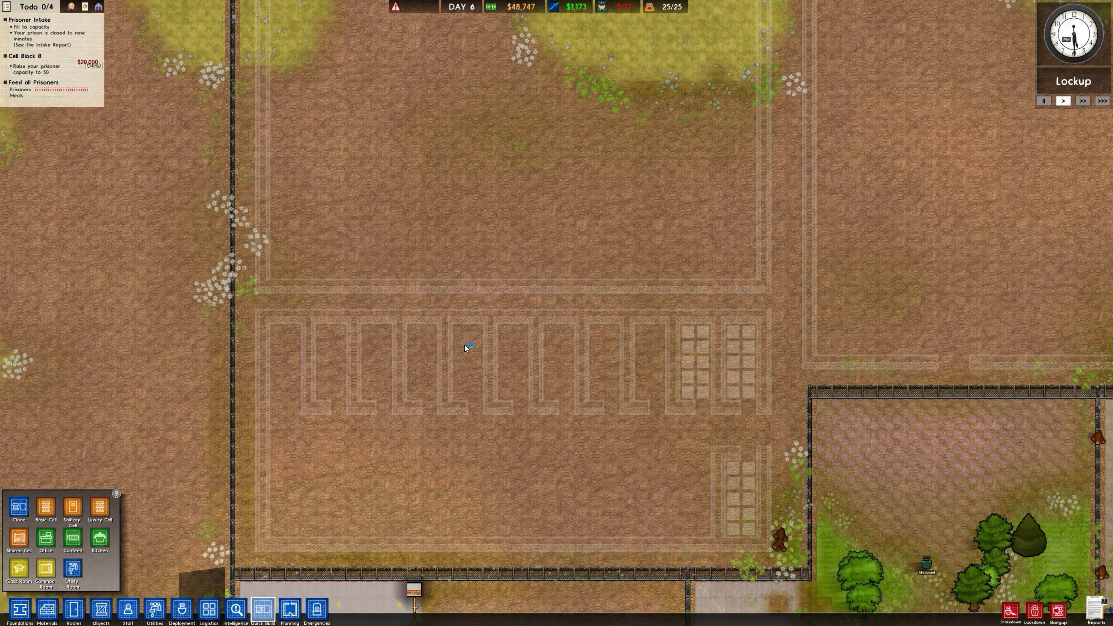
mouse_move(234, 467)
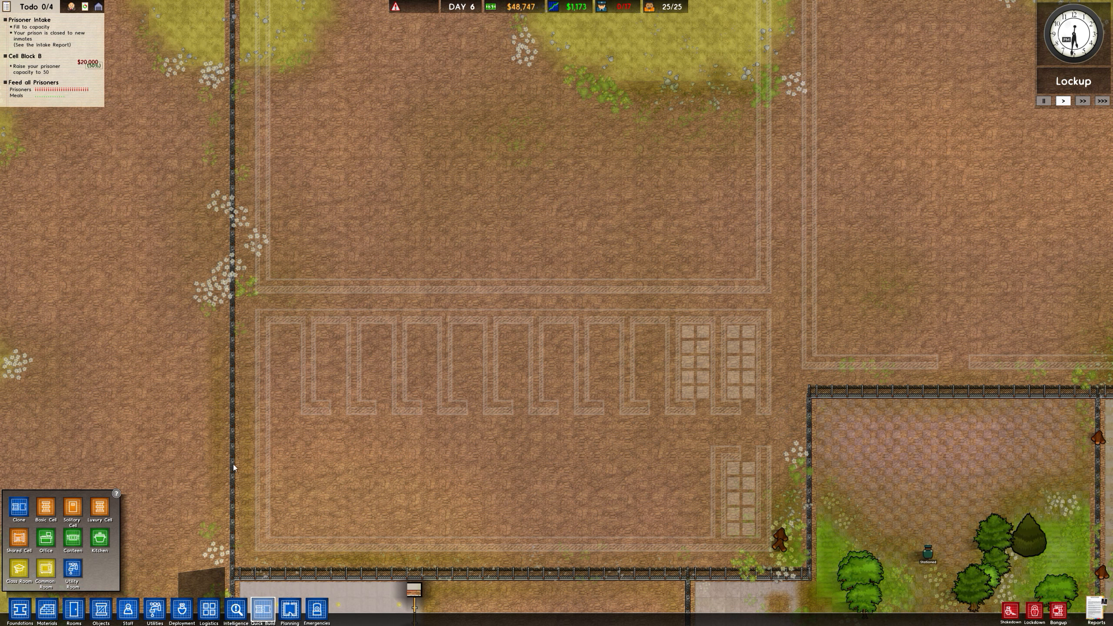
mouse_move(687, 509)
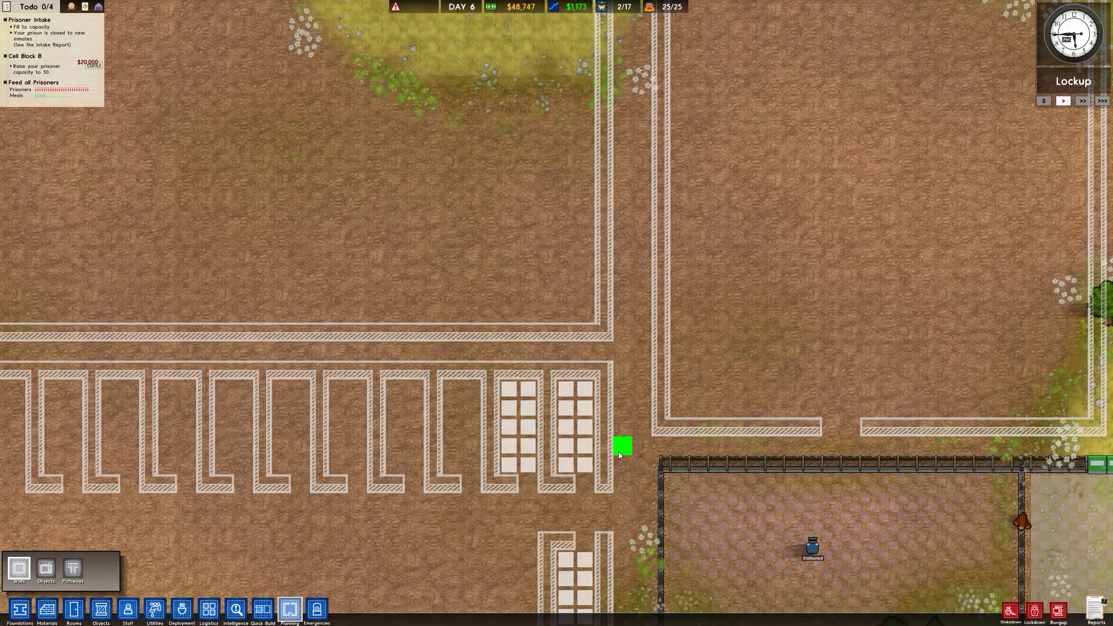
mouse_move(568, 392)
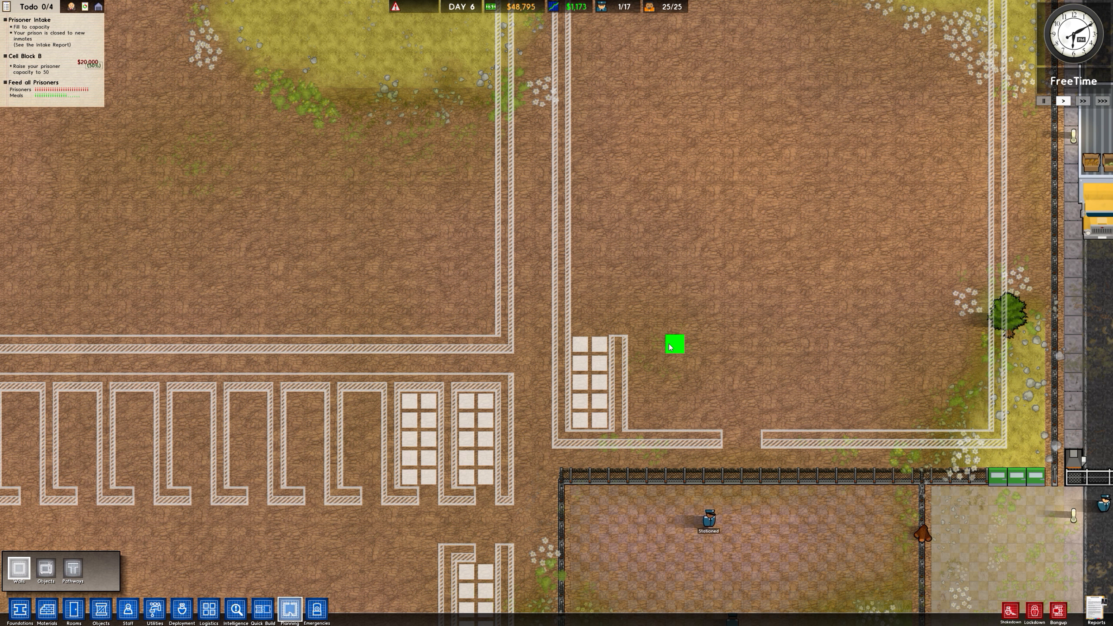
mouse_move(617, 284)
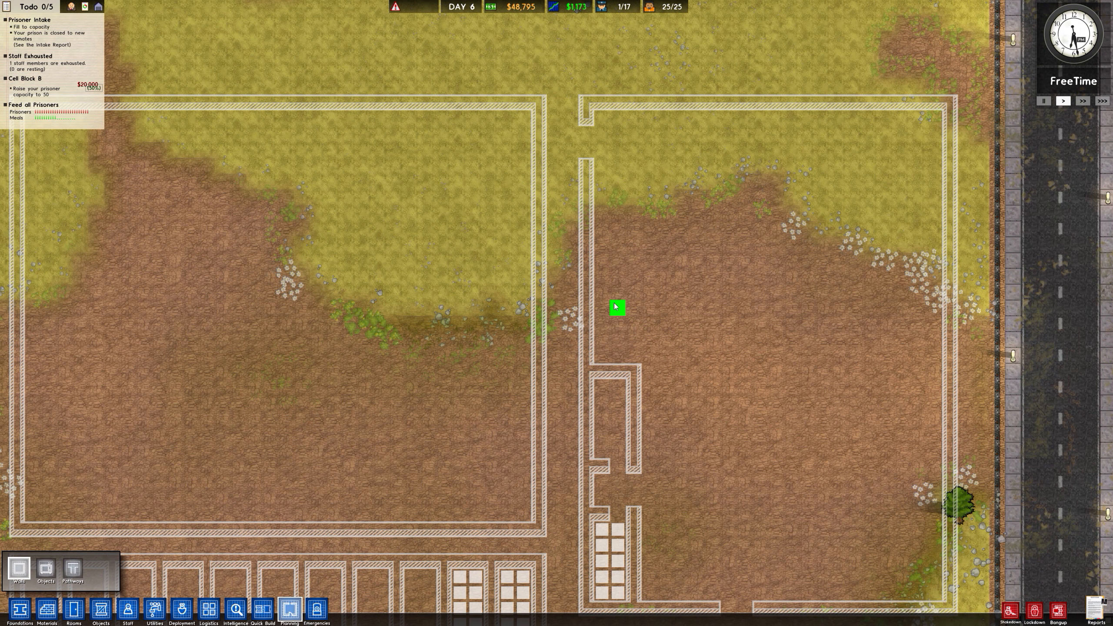
mouse_move(594, 488)
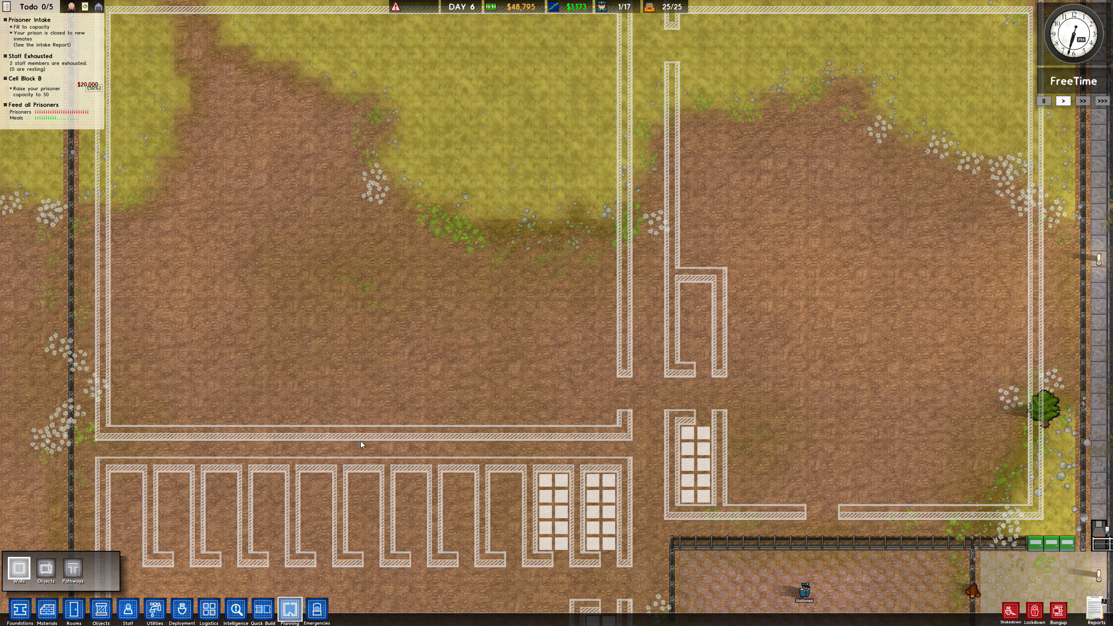
mouse_move(512, 435)
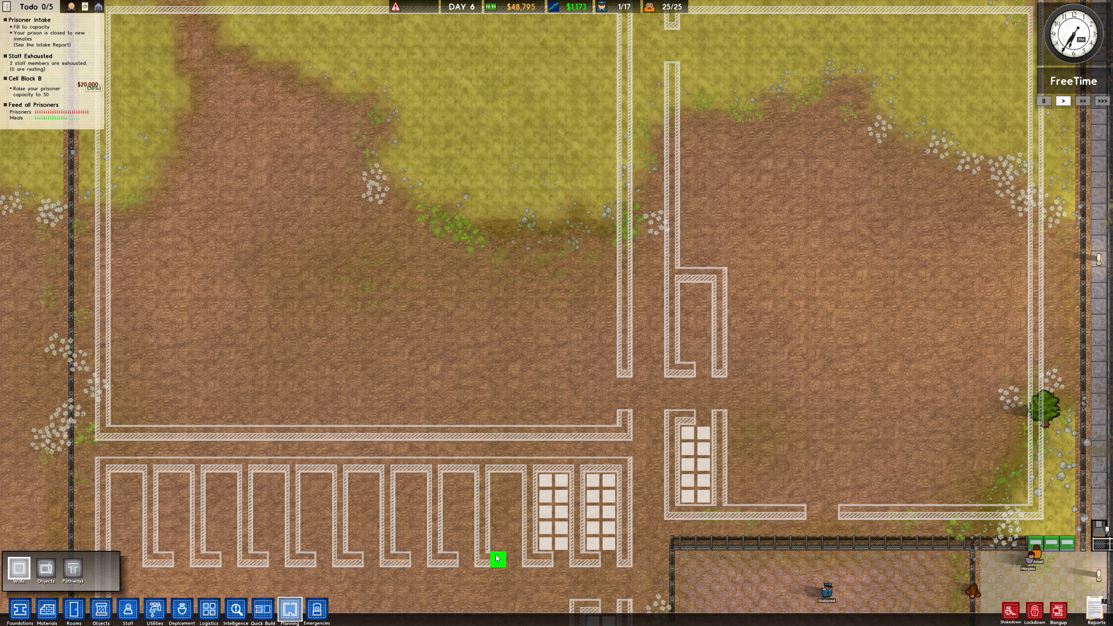
mouse_move(396, 433)
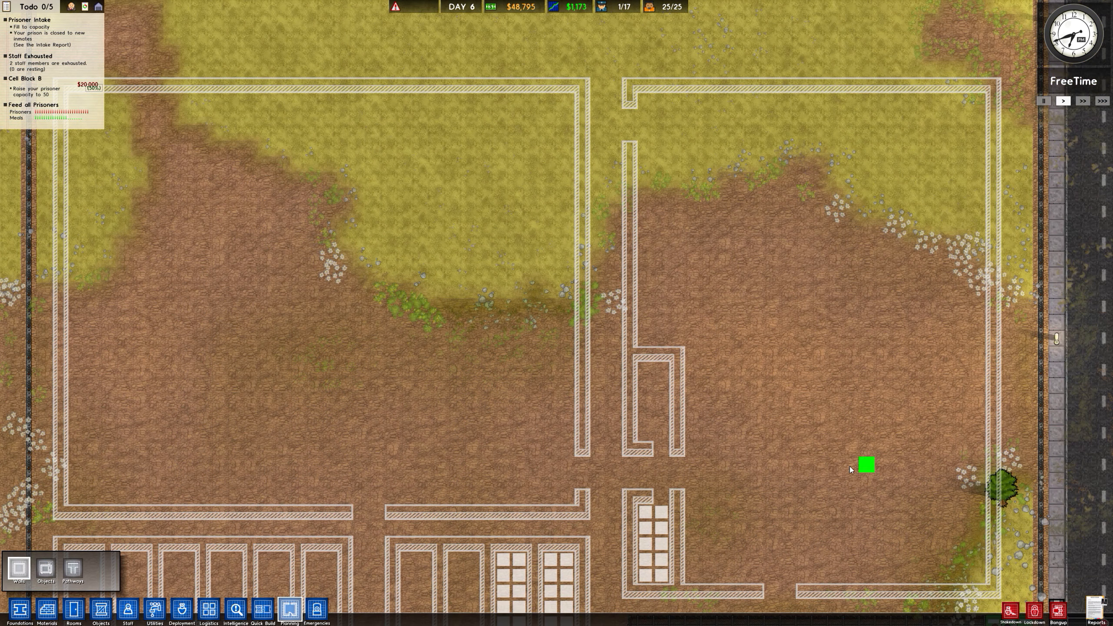
mouse_move(415, 575)
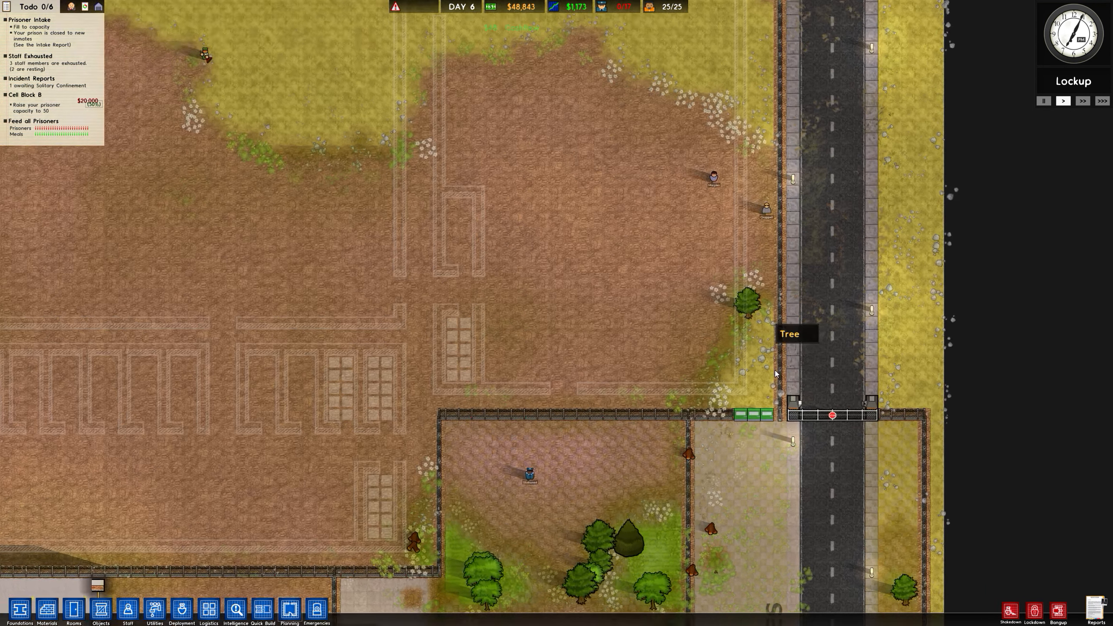
Cancel the wall tool before leaving planning mode near the delivery gate
right_click(749, 428)
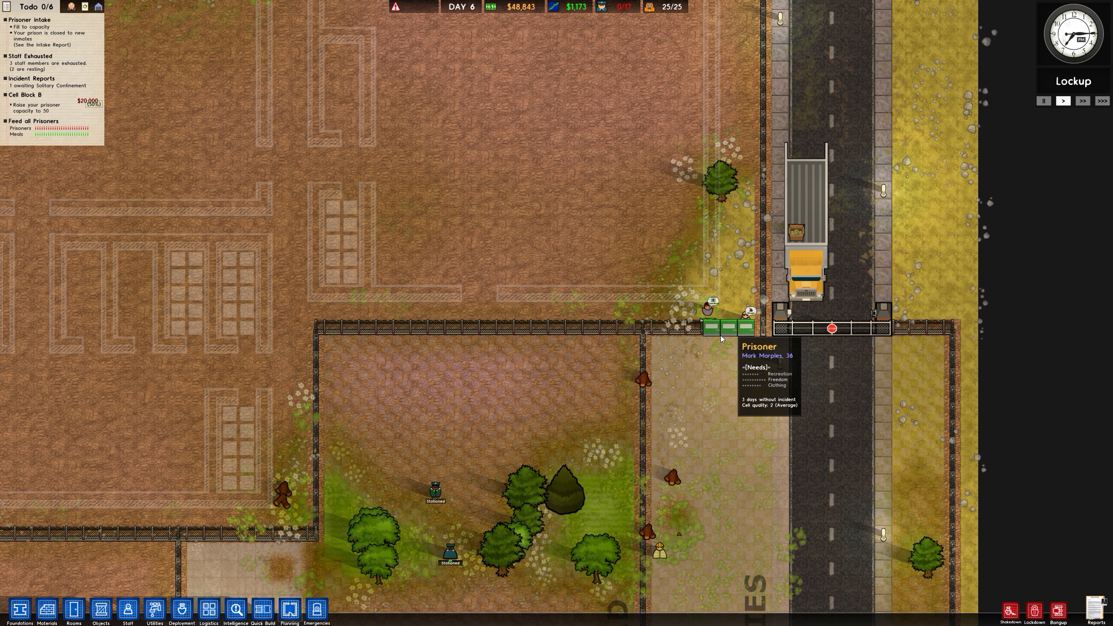
mouse_move(715, 335)
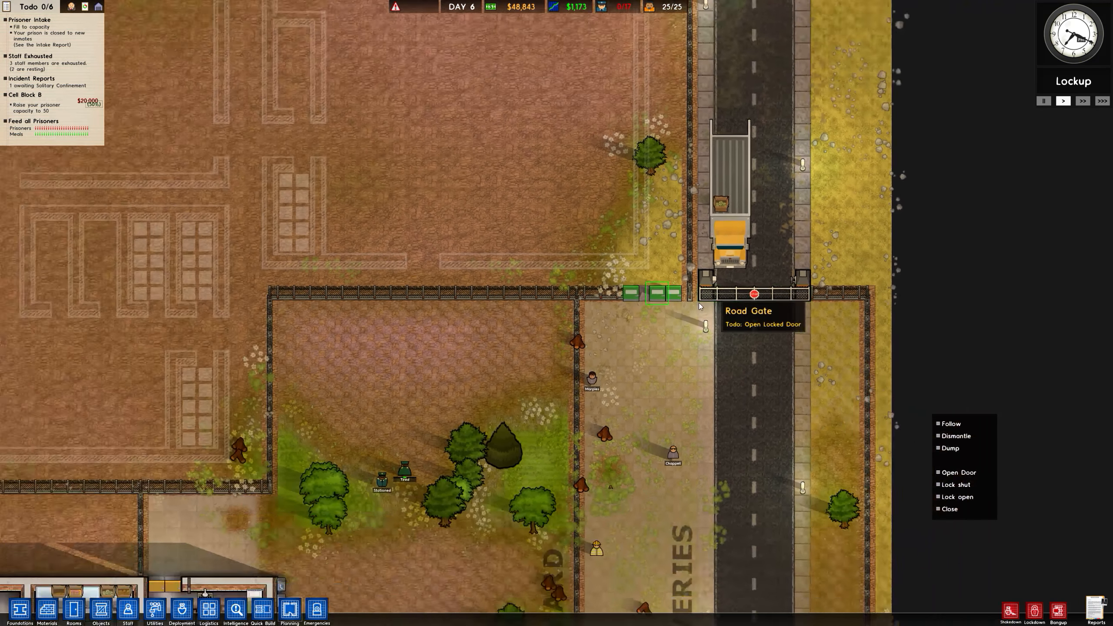
Order the road gate on the north fence to be dismantled from its context menu
left_click(956, 436)
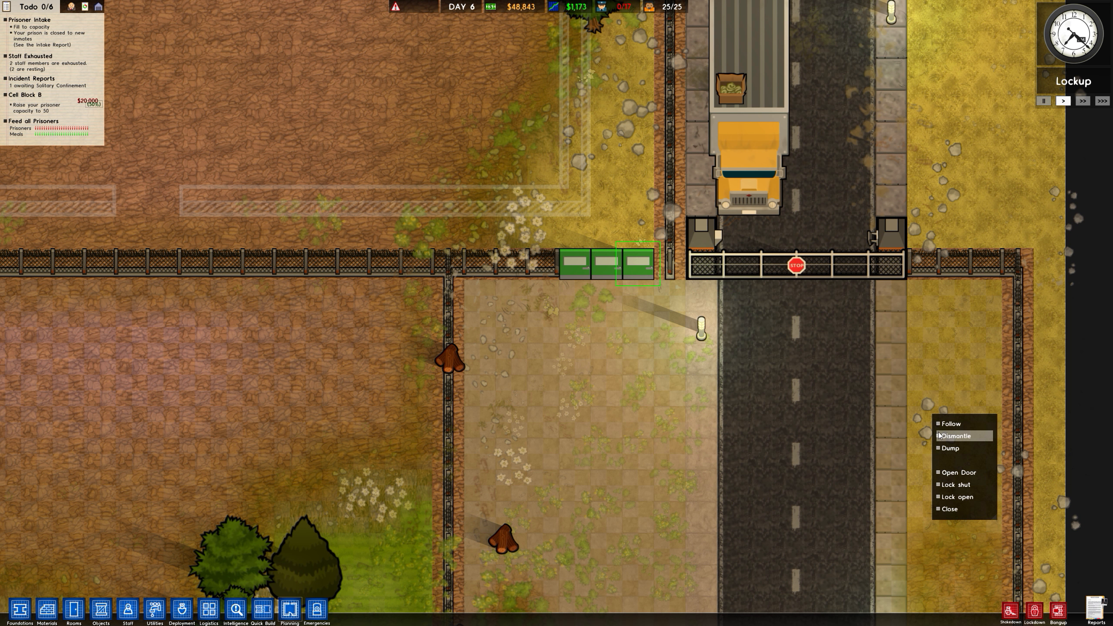
left_click(957, 435)
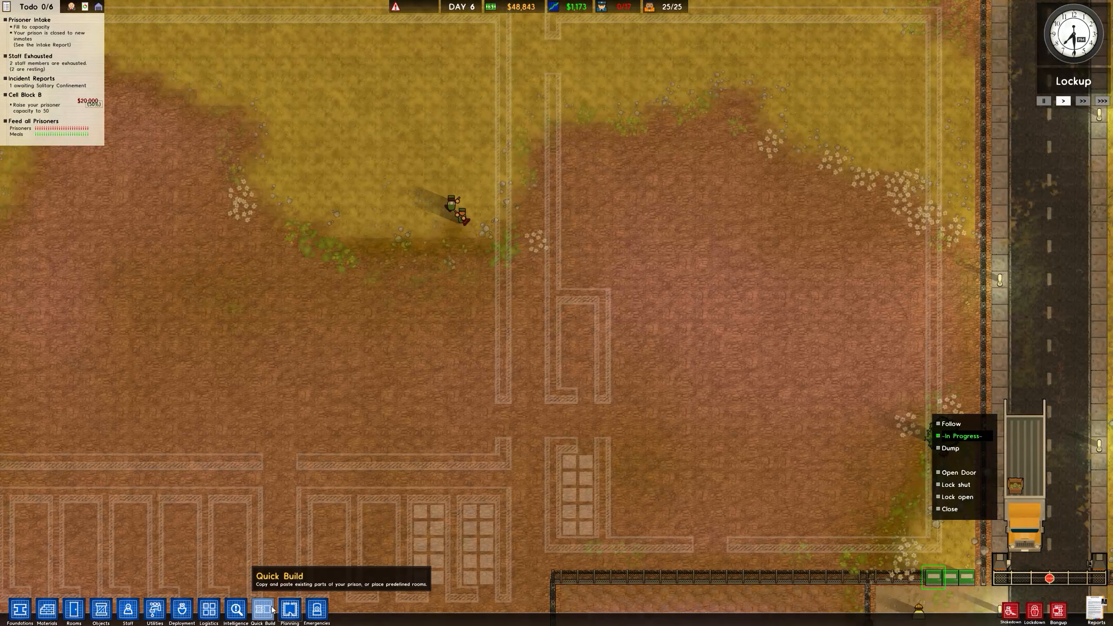
Draw additional H-shaped cell partitions above the existing planned cells in the north block
left_click(289, 609)
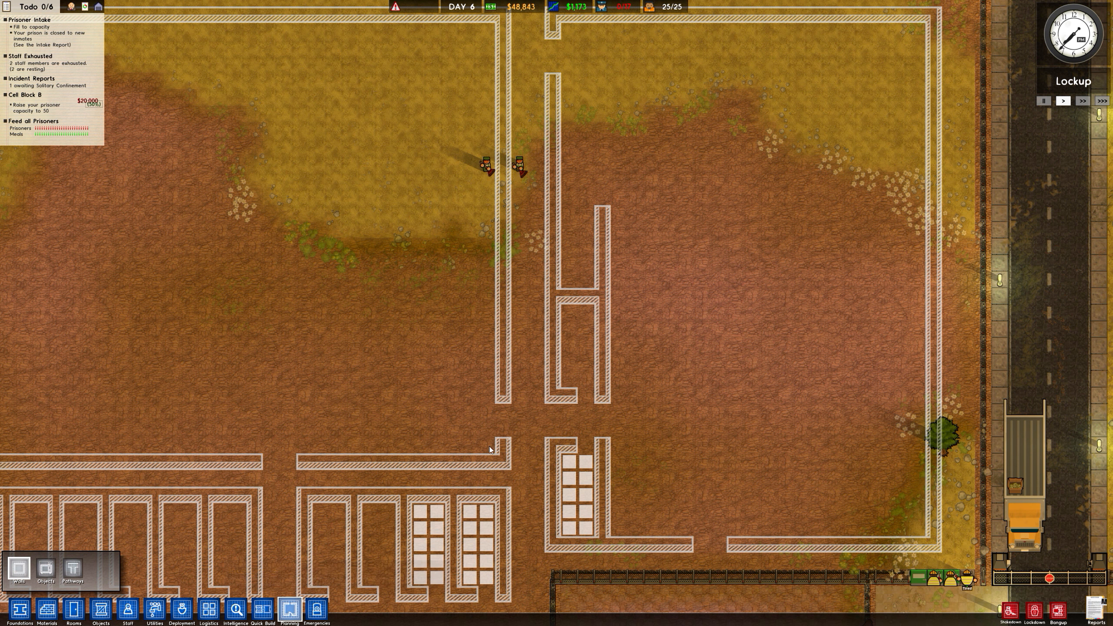
scroll("down", 3)
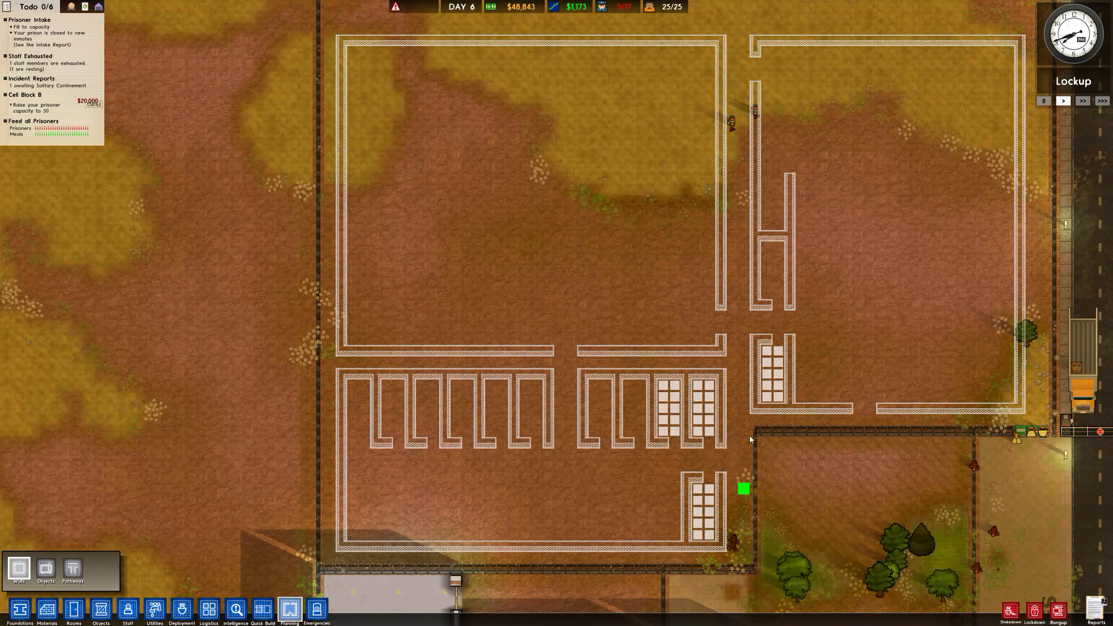
scroll("down", 3)
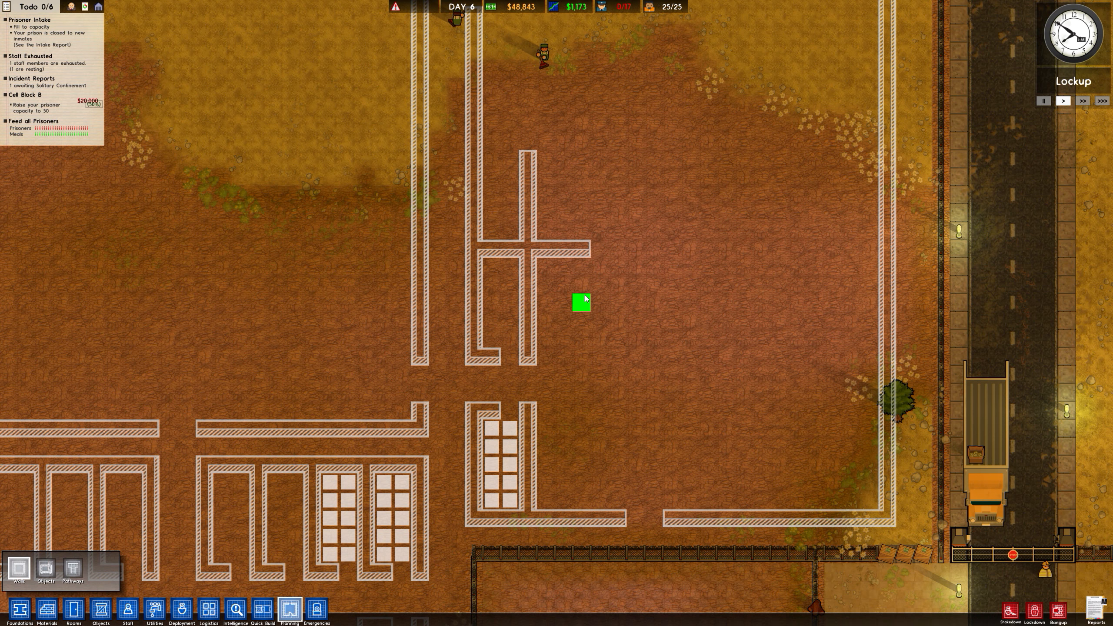
scroll("down", 3)
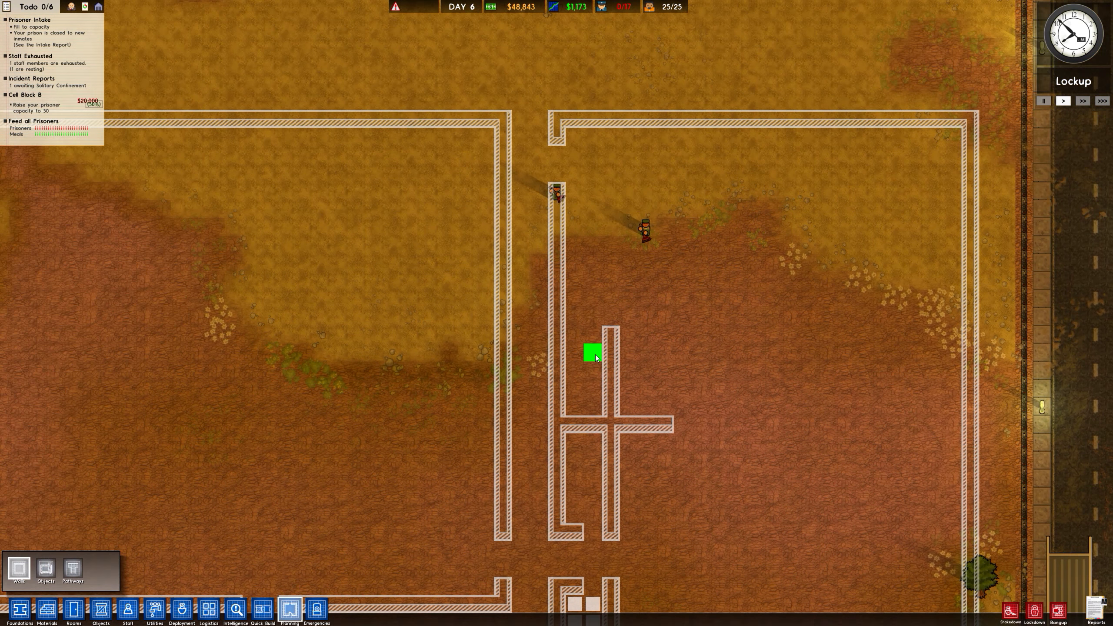
scroll("down", 3)
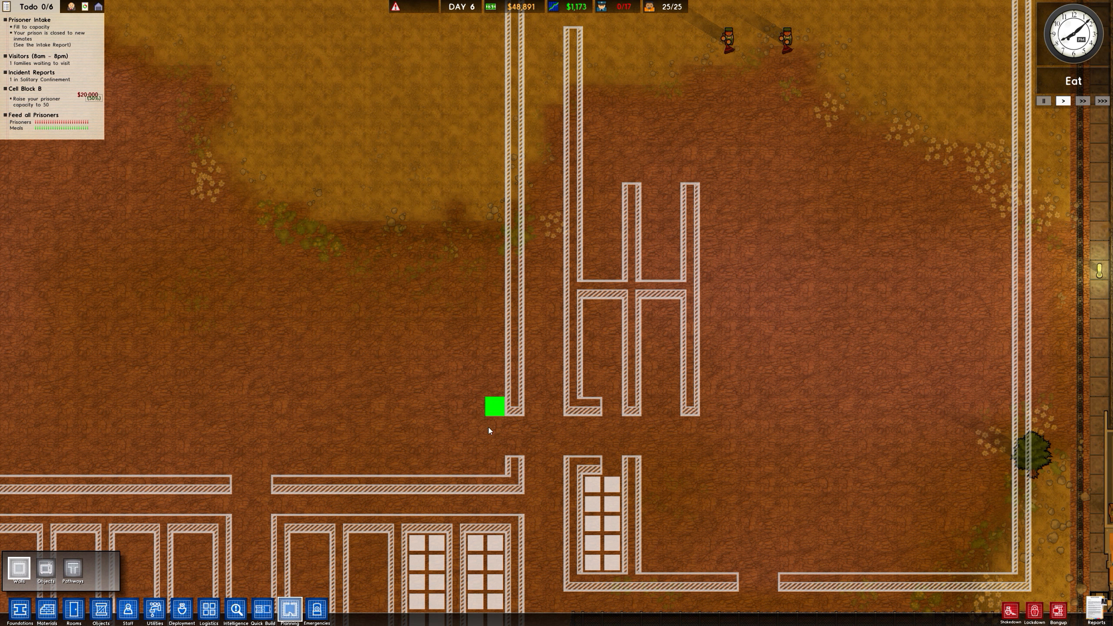
Check the Logistics, Intelligence and Deployment overlays, then outline cell walls along the lower right
left_click(207, 609)
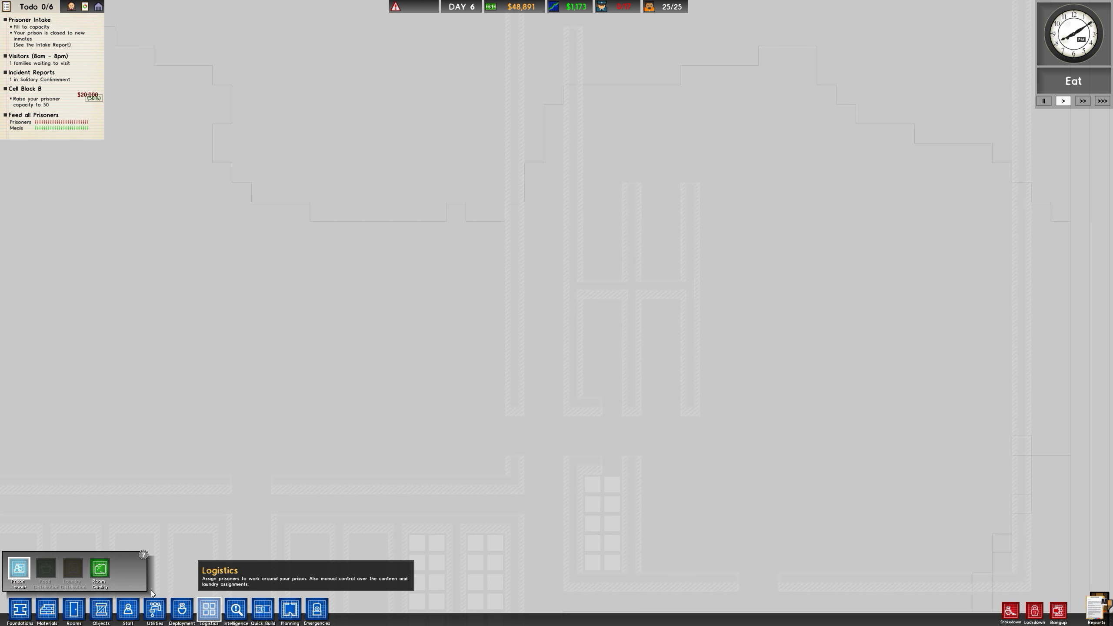
left_click(235, 610)
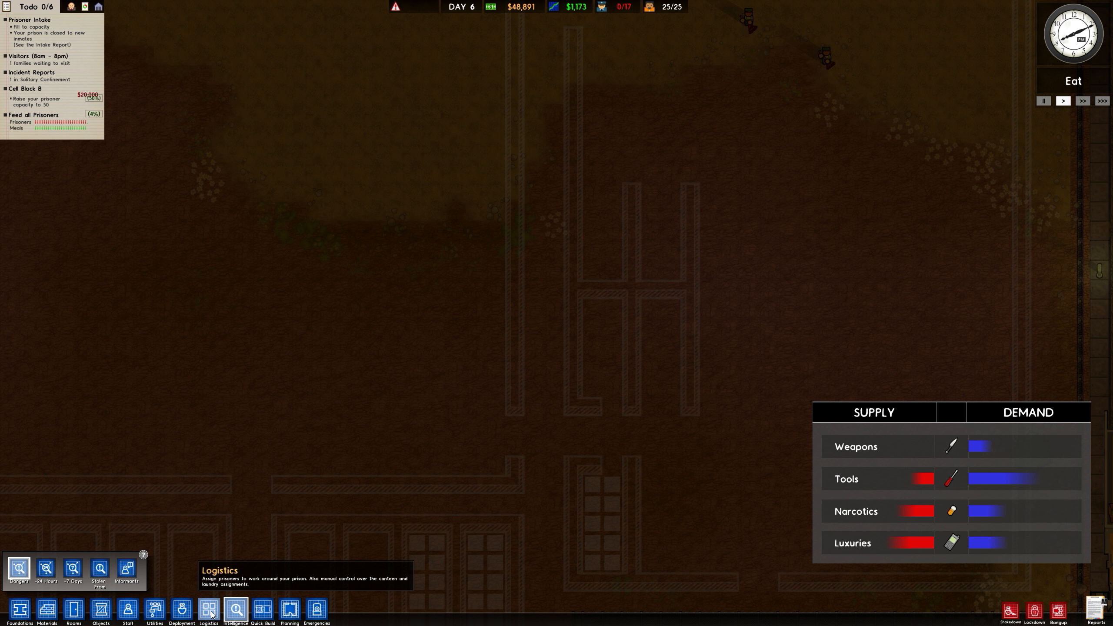
left_click(181, 610)
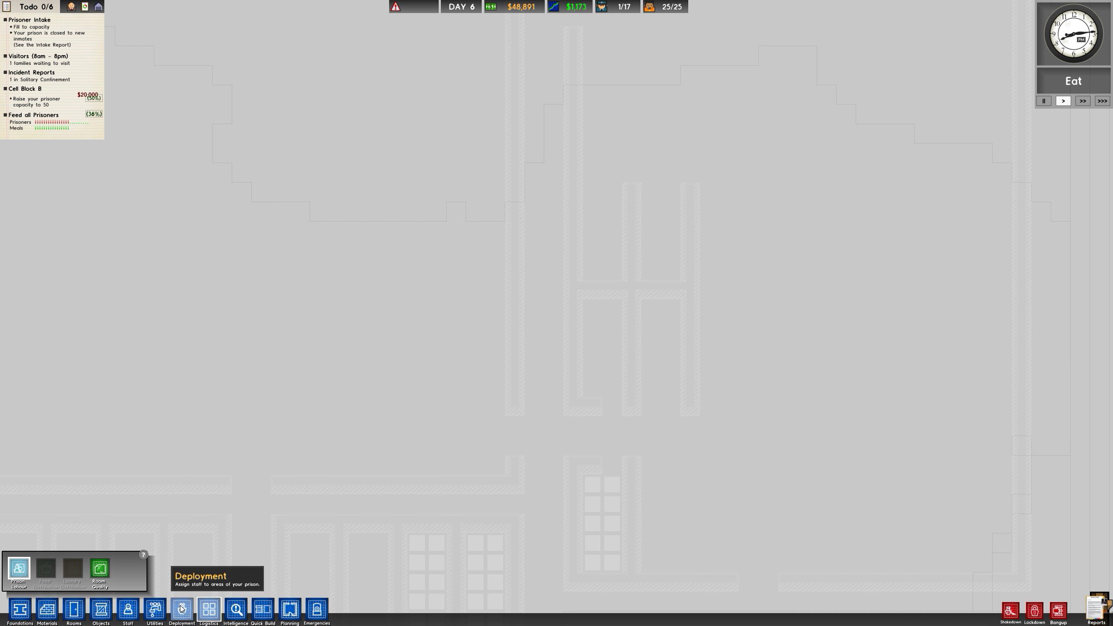
left_click(290, 610)
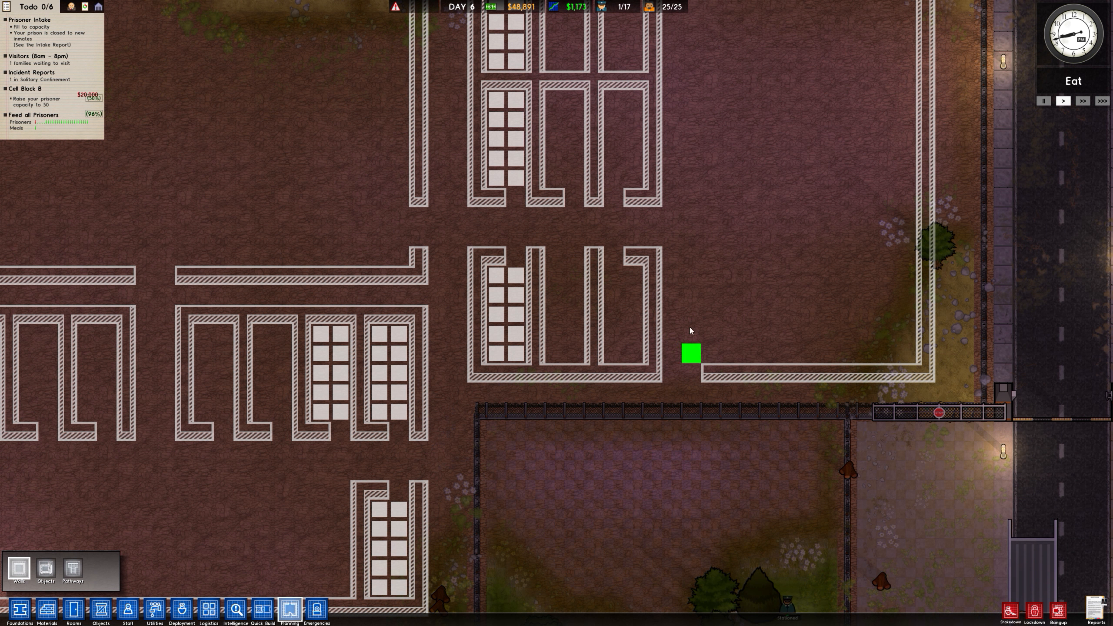
mouse_move(700, 306)
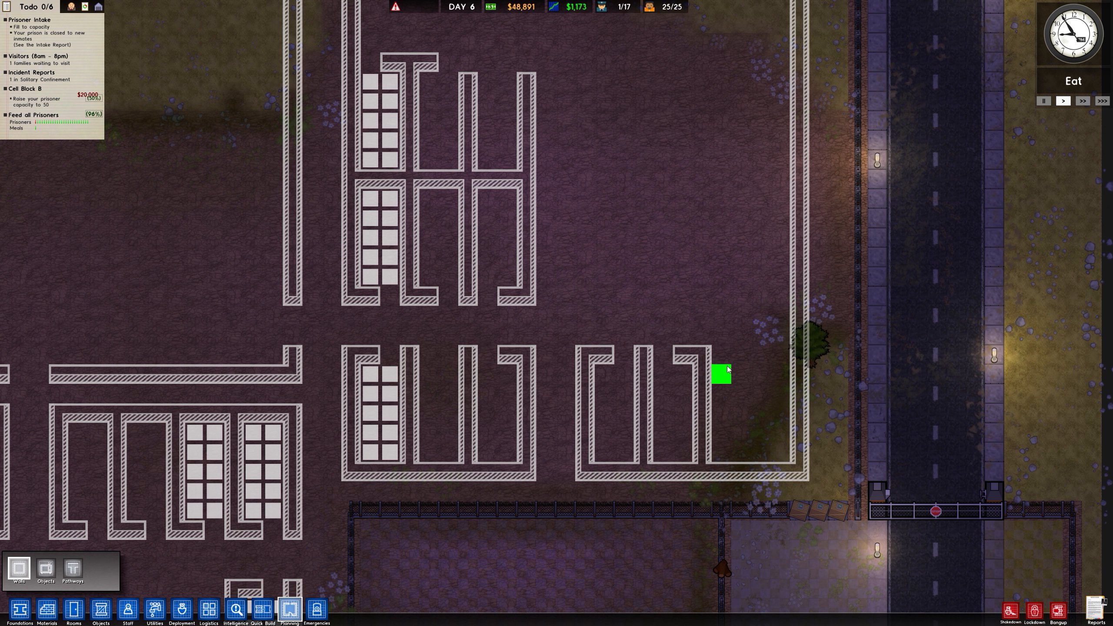
mouse_move(738, 355)
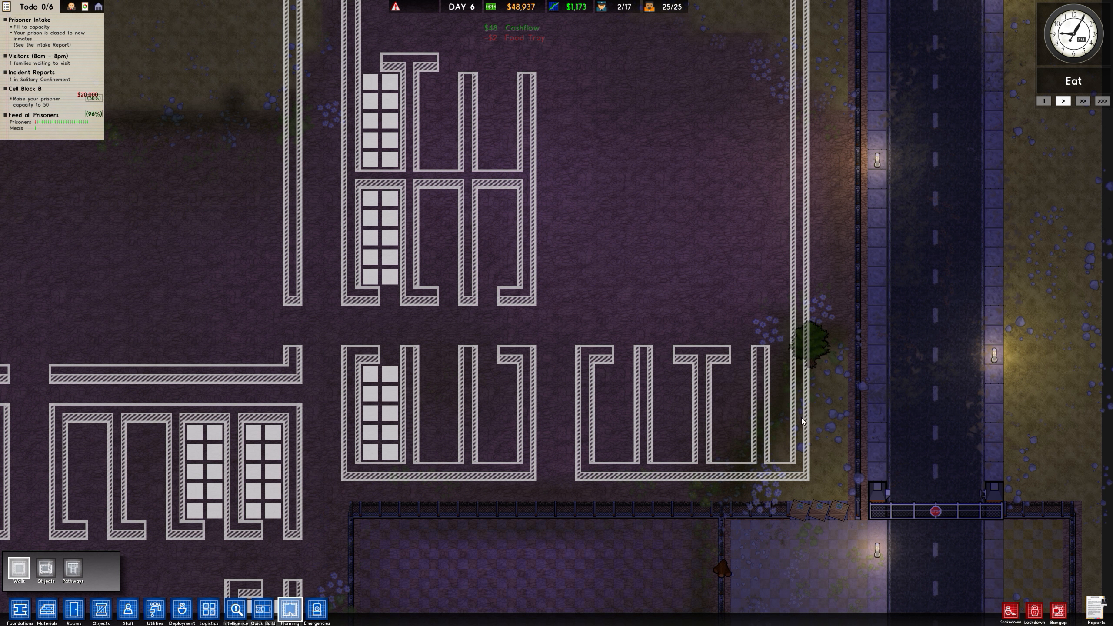
mouse_move(781, 286)
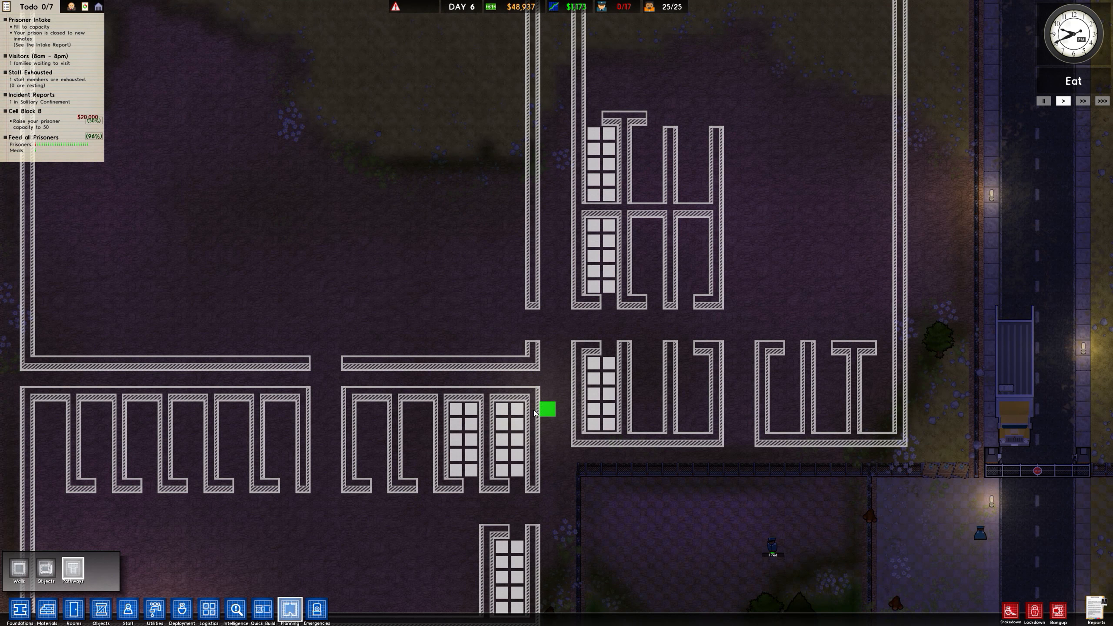
Place $600 jail doors in the fence beside the road gate
scroll("down", 3)
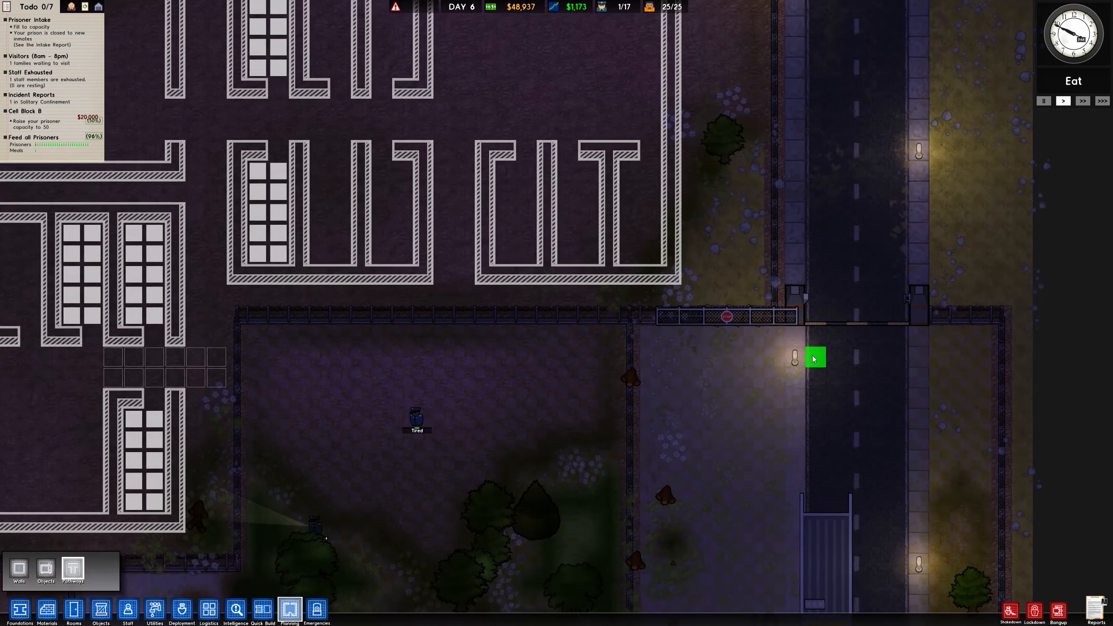
left_click(100, 611)
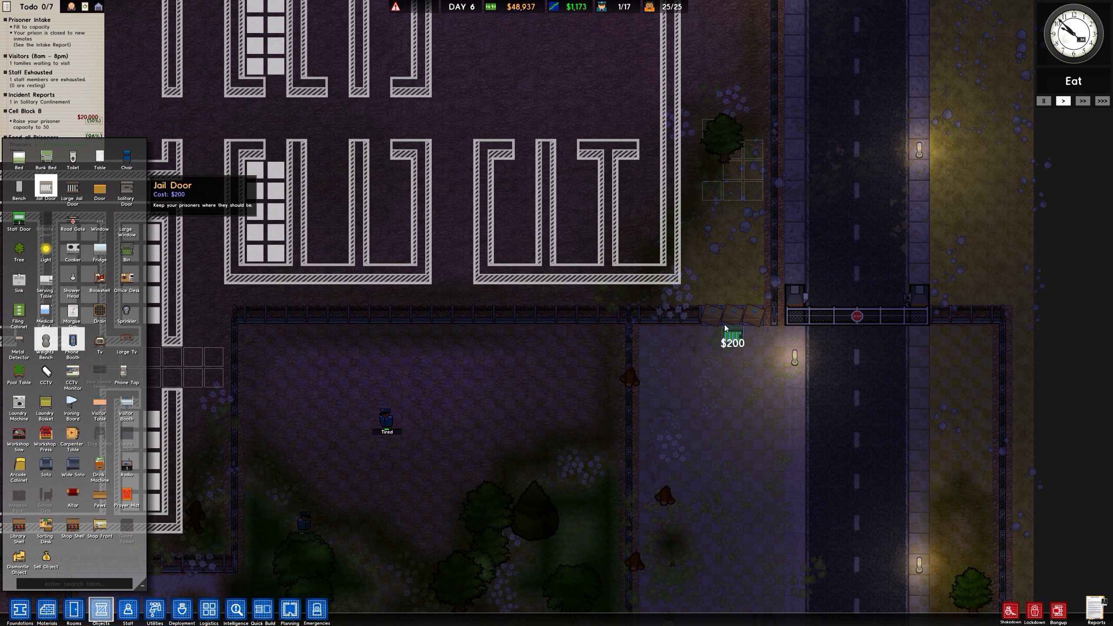
left_click(742, 318)
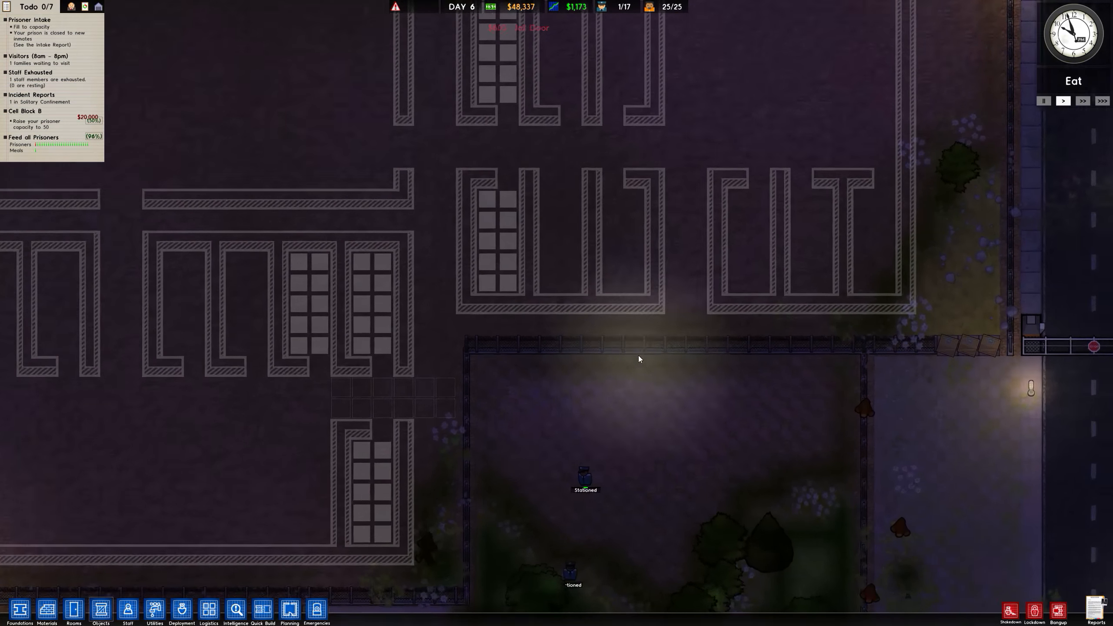
left_click(262, 609)
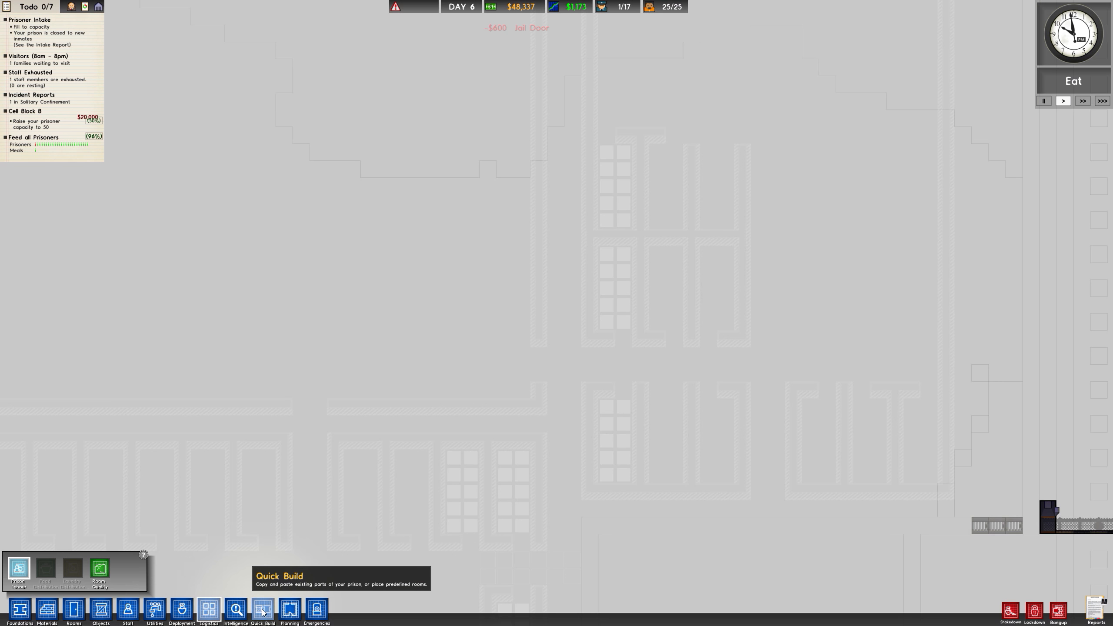
Trace pathway corridors between the cell rows, then divide the big area into an eating hall and smaller room
left_click(289, 609)
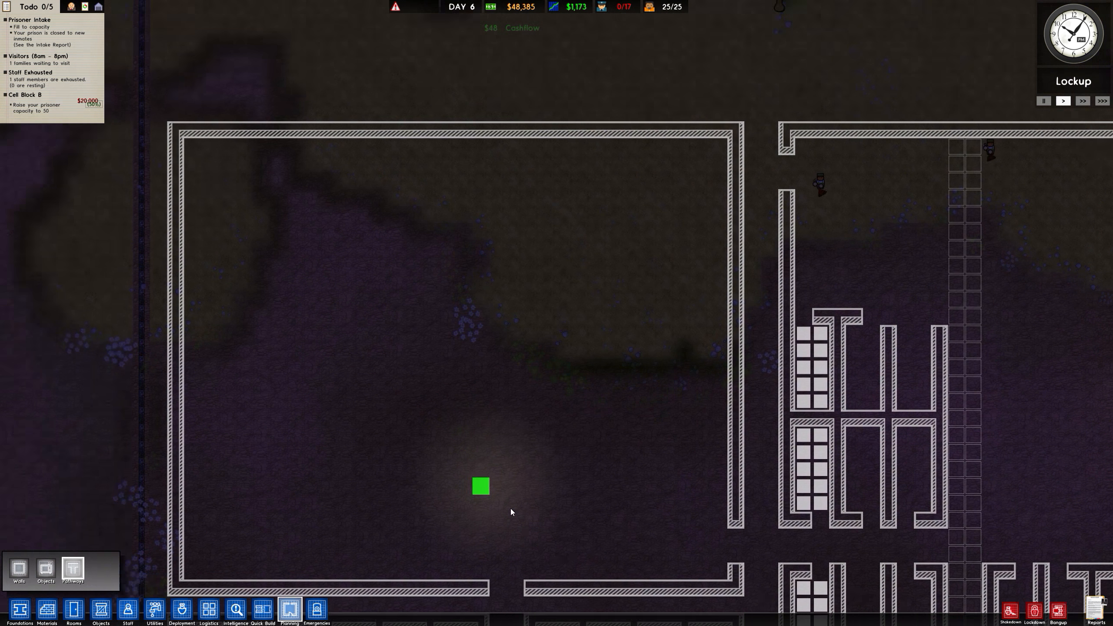
scroll("down", 3)
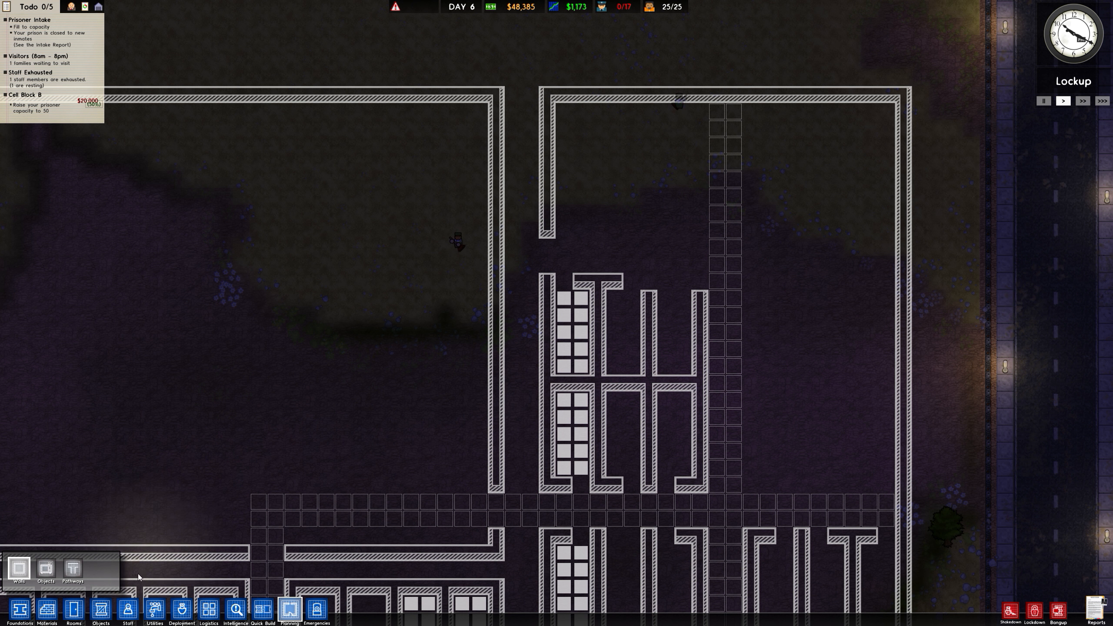
left_click(679, 264)
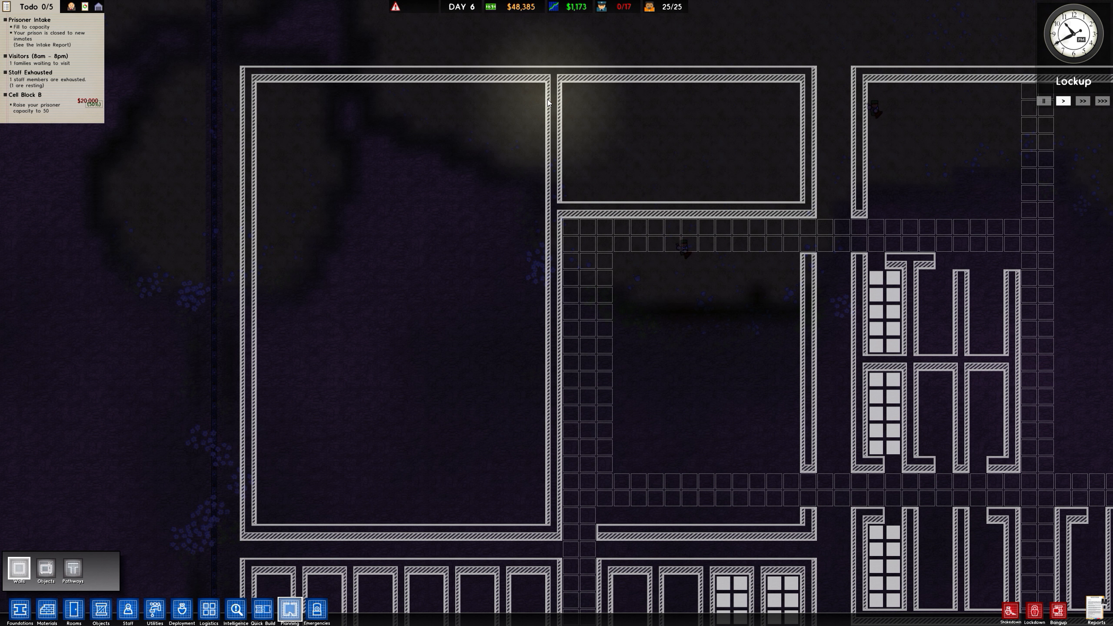
mouse_move(551, 185)
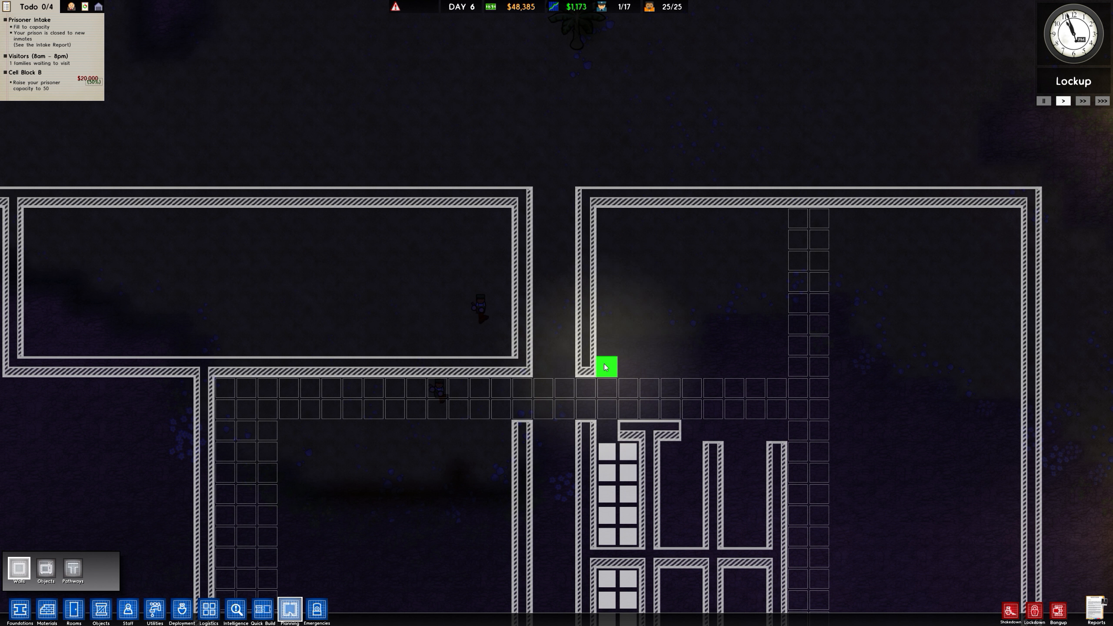
mouse_move(58, 551)
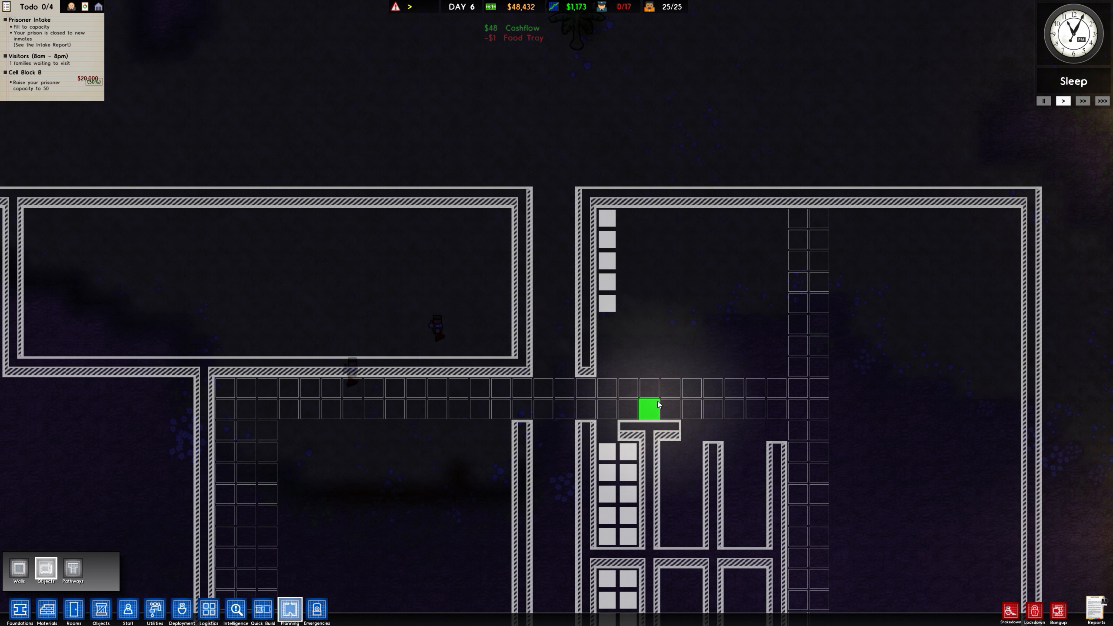
mouse_move(626, 324)
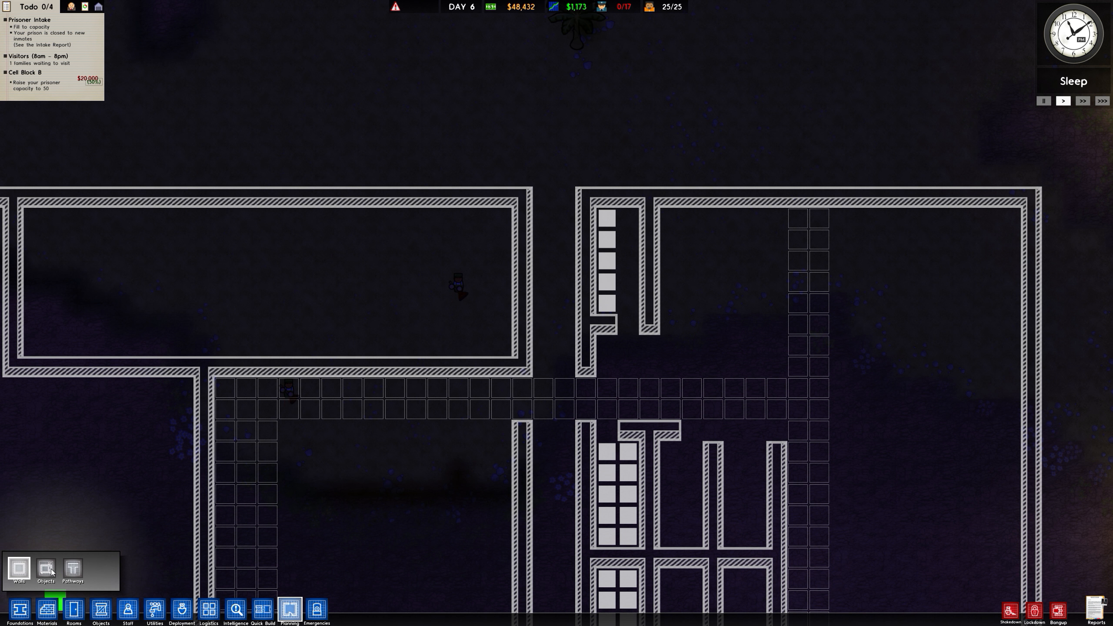
Enclose the top column of planned beds with a short partition wall
left_click(625, 304)
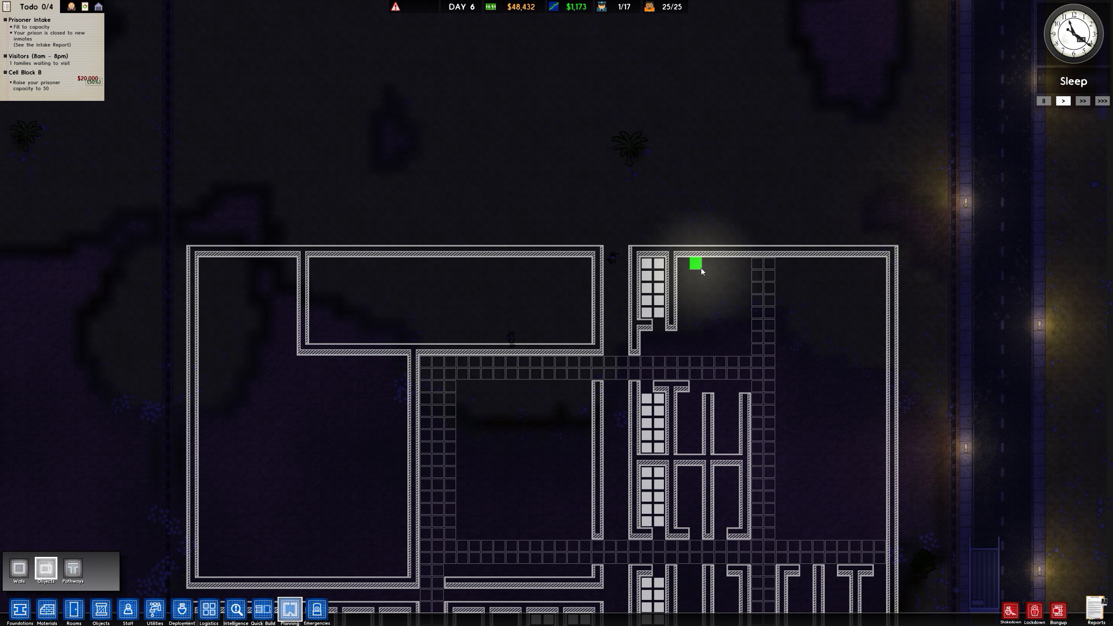
scroll("down", 3)
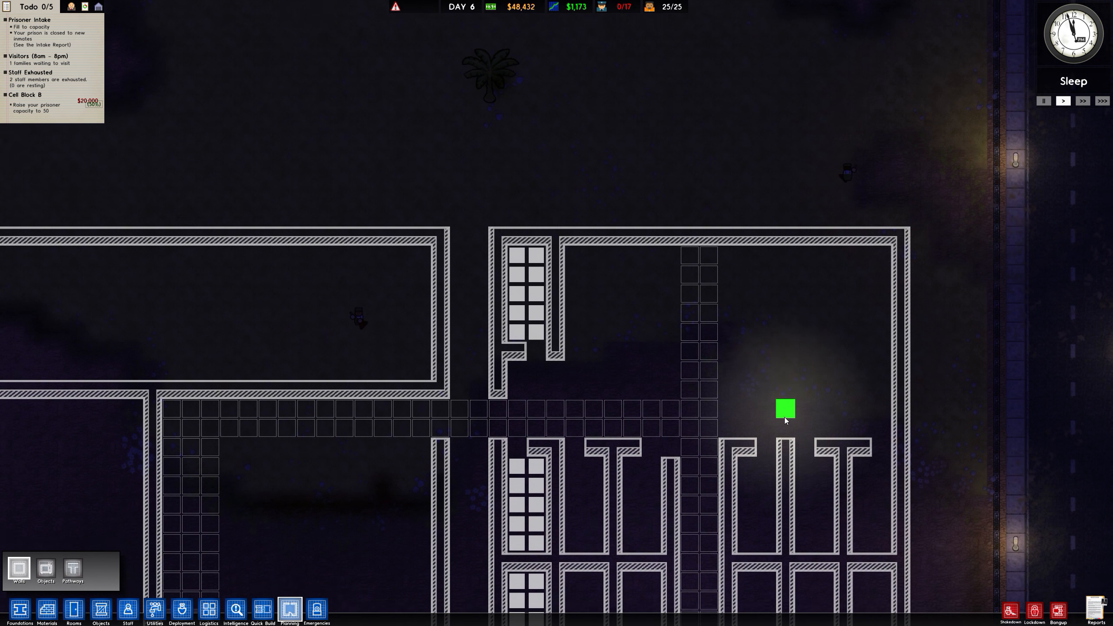
Drag T-shaped cell walls along both sides of the vertical corridor, filling the block's east half
scroll("down", 3)
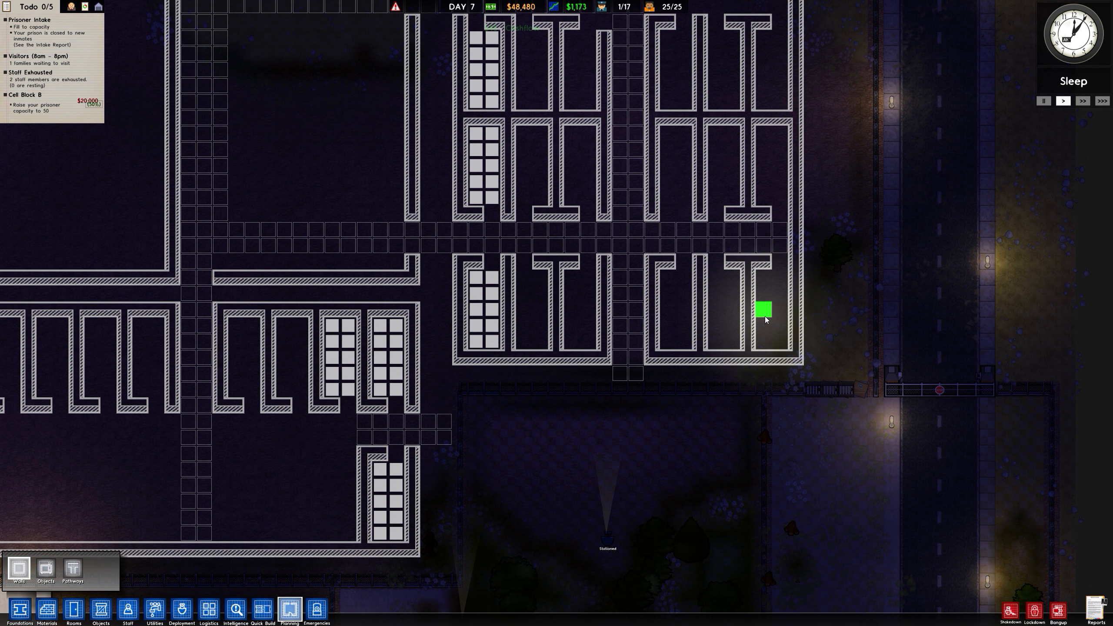
scroll("down", 3)
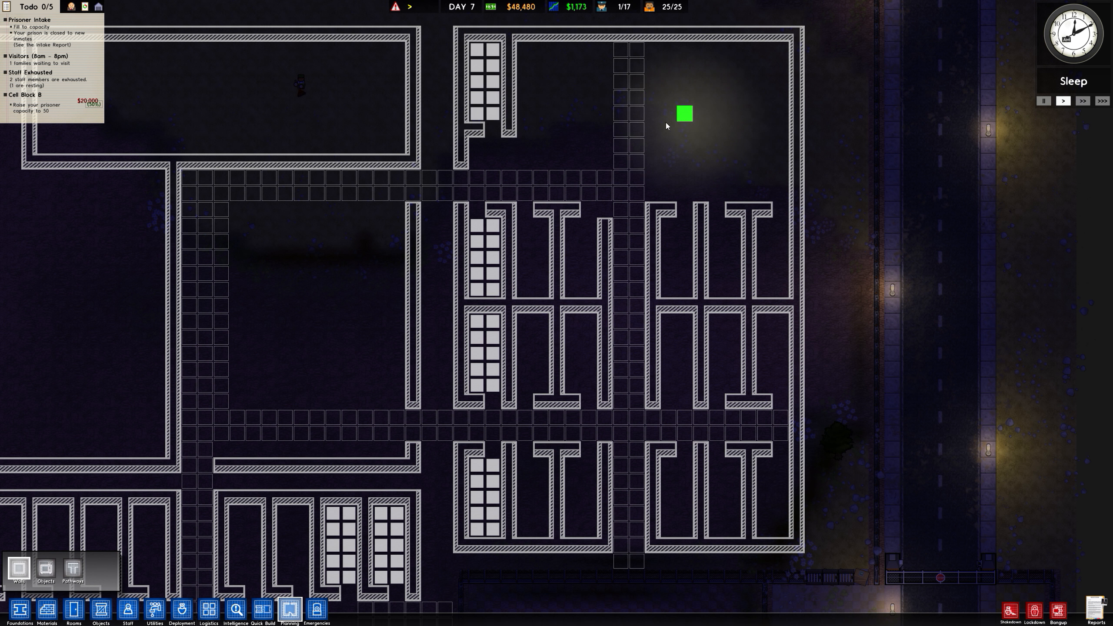
mouse_move(574, 466)
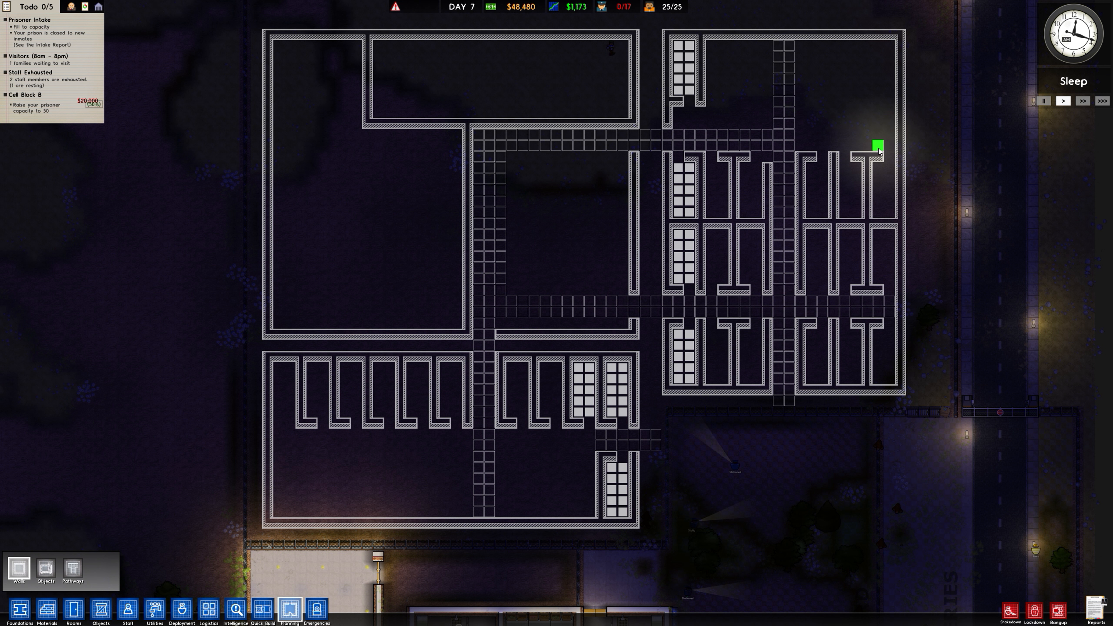
mouse_move(786, 190)
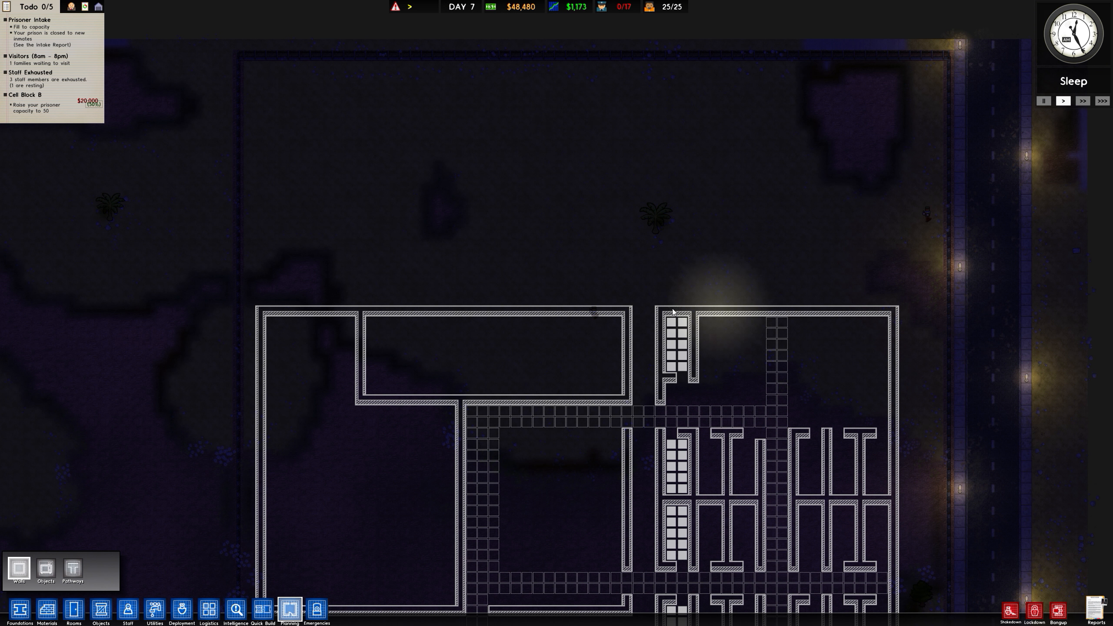
Erase the inner room, leave a gap in the north wall and drag a 25m vertical dividing wall
scroll("down", 3)
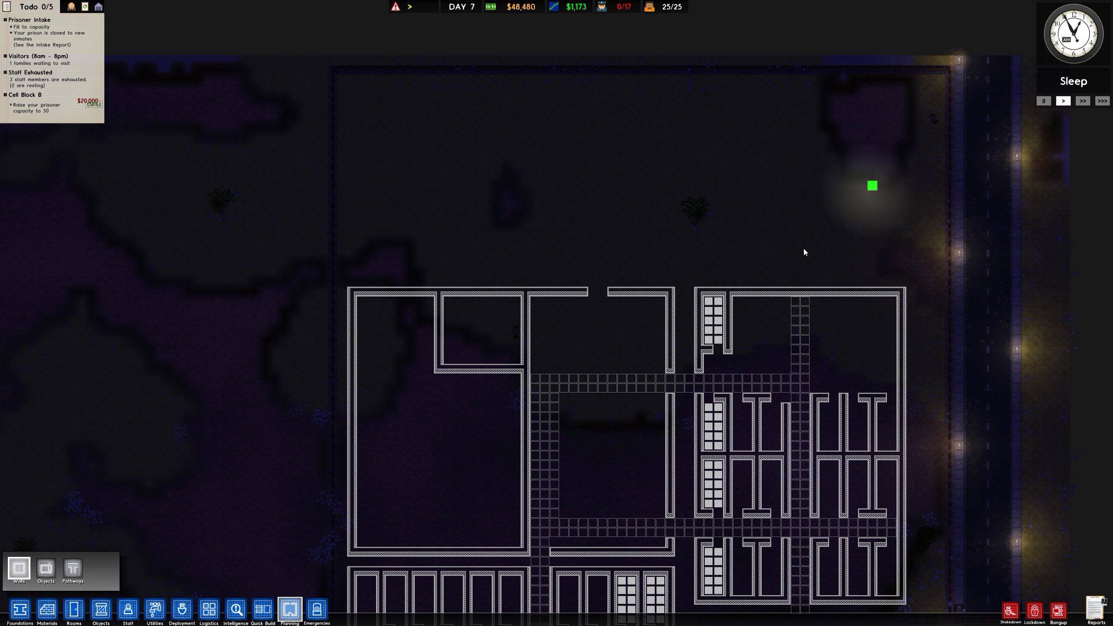
scroll("down", 3)
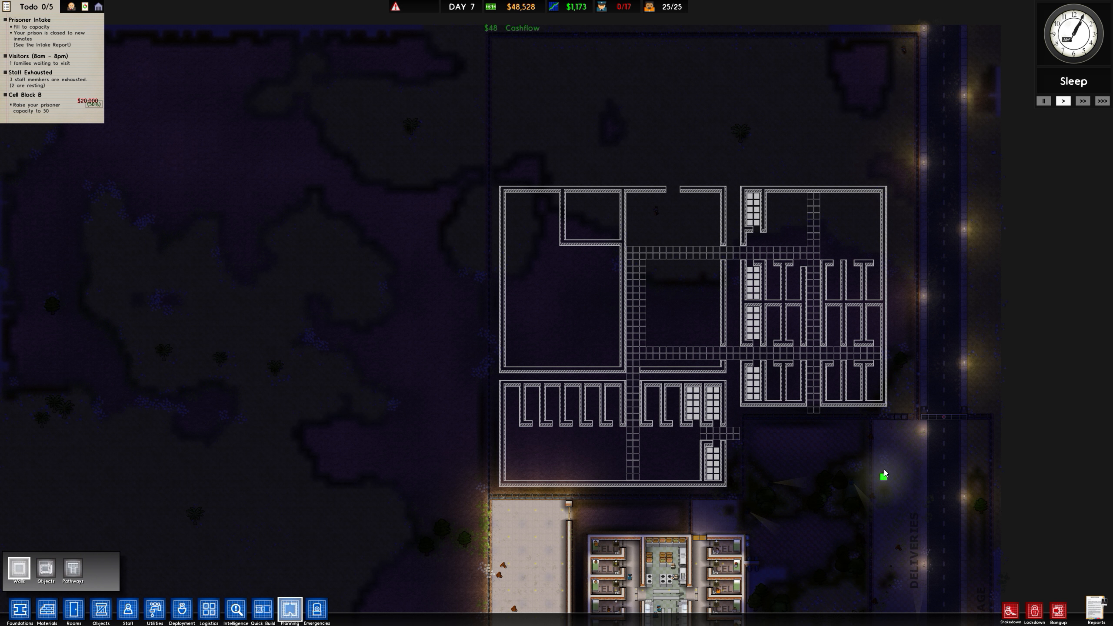
mouse_move(756, 339)
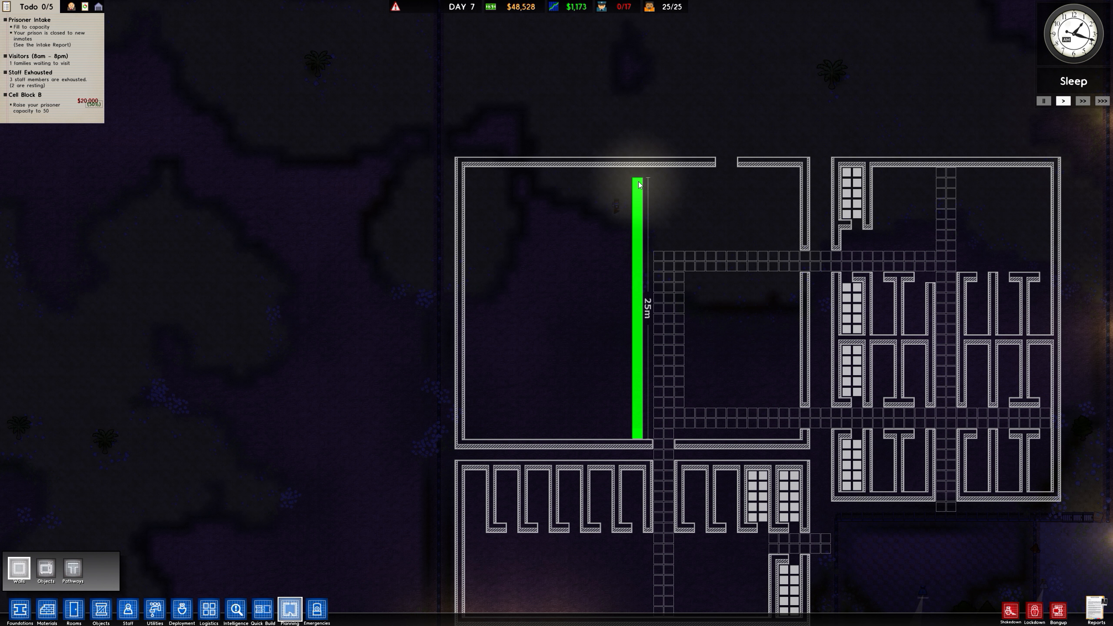
Place the long dividing wall and fill the room's eastern half with a grid of planned tiles
left_click(45, 570)
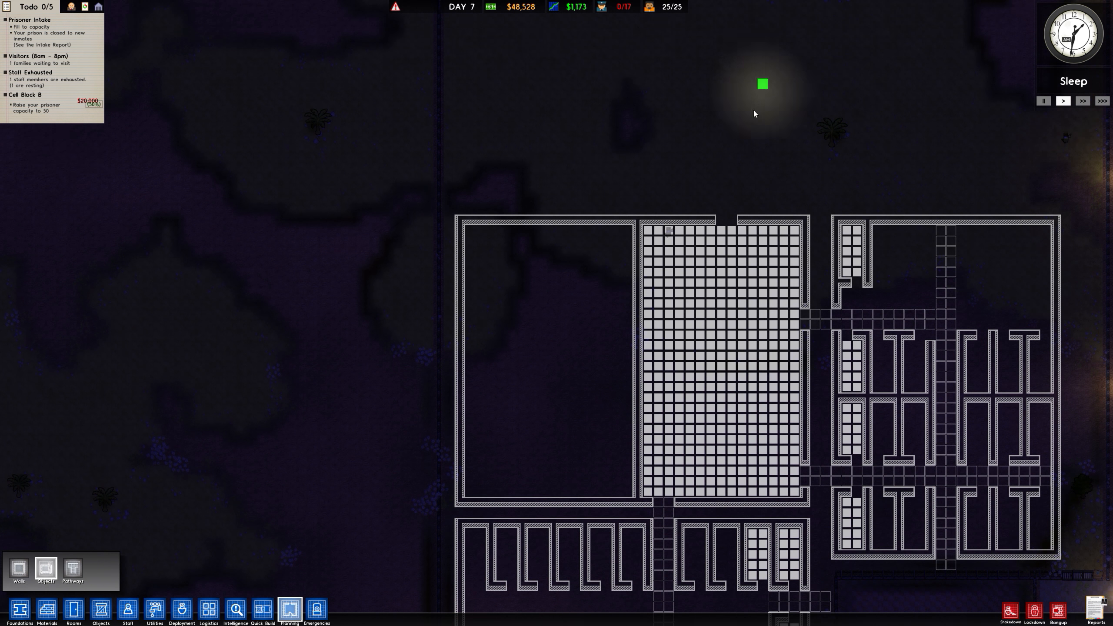
scroll("down", 3)
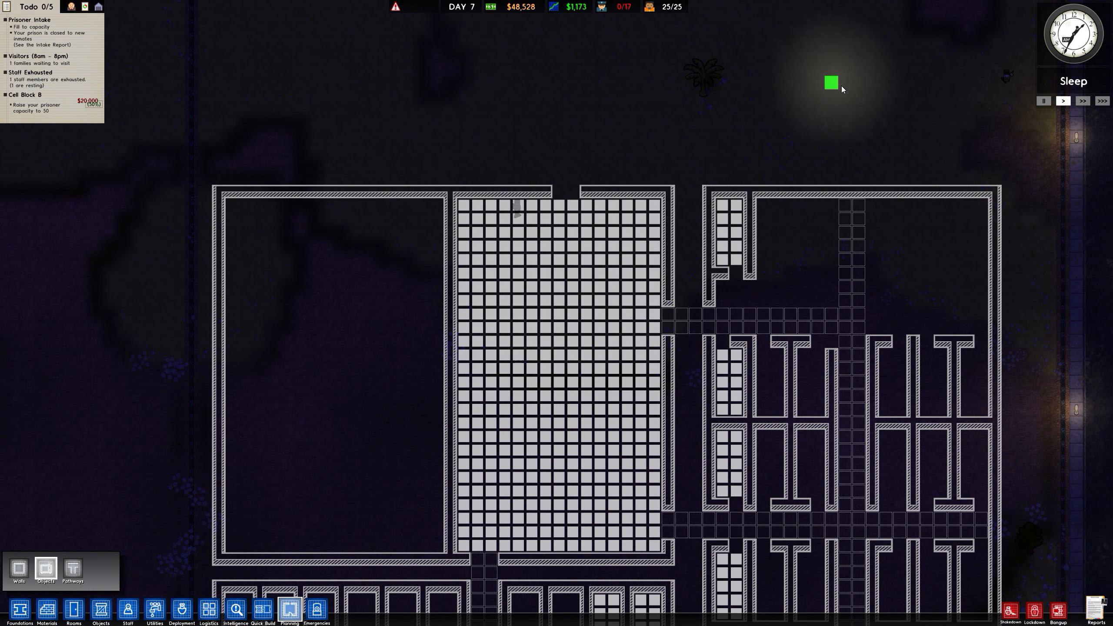
mouse_move(708, 177)
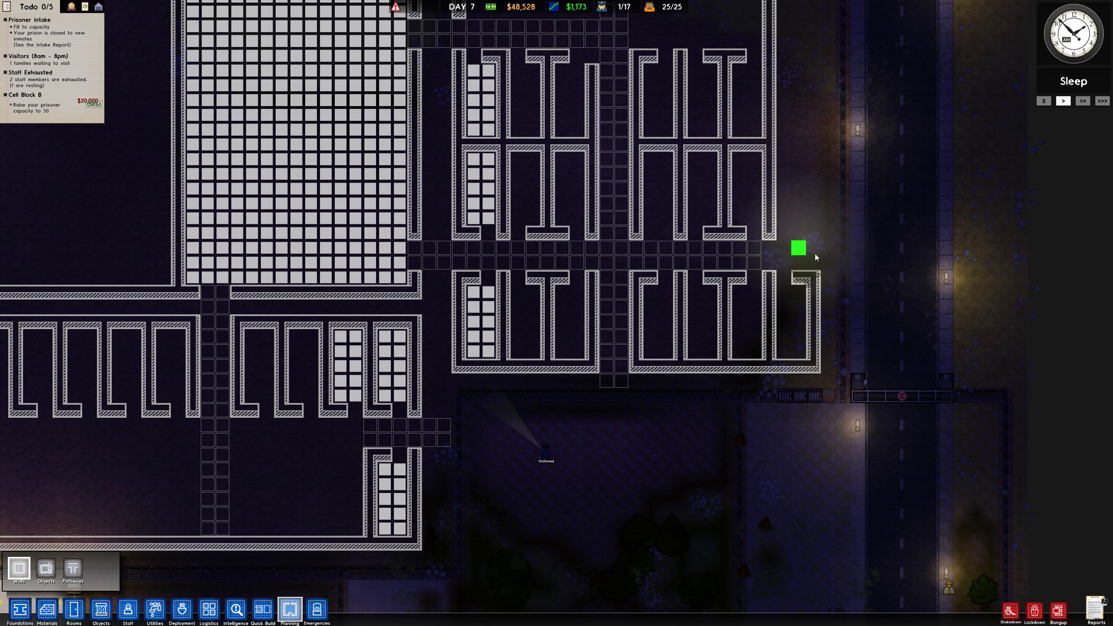
mouse_move(827, 278)
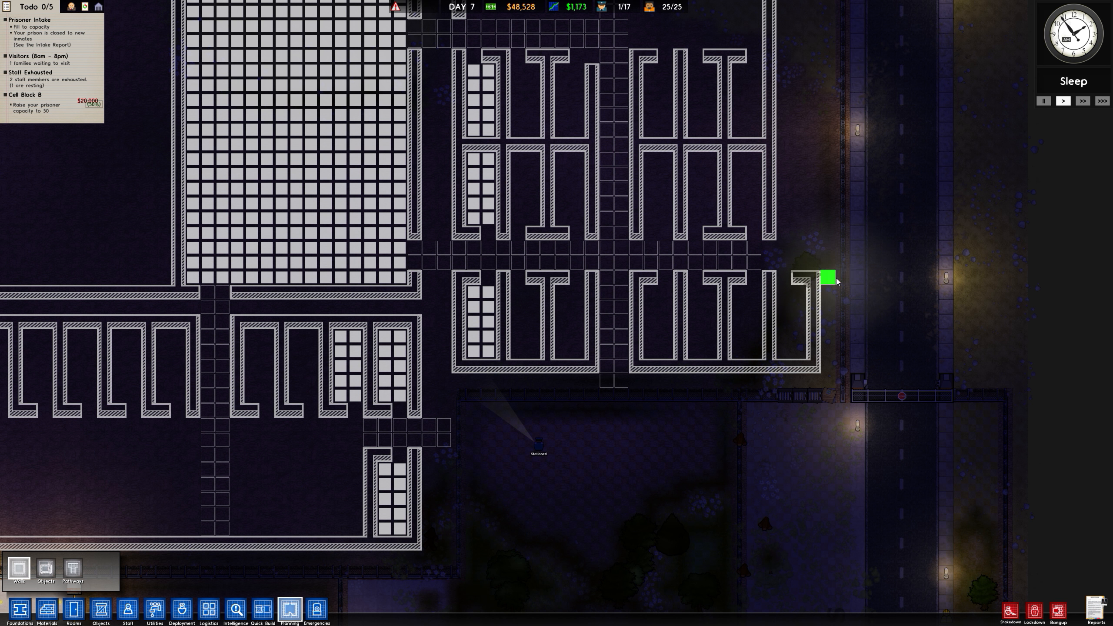
mouse_move(861, 211)
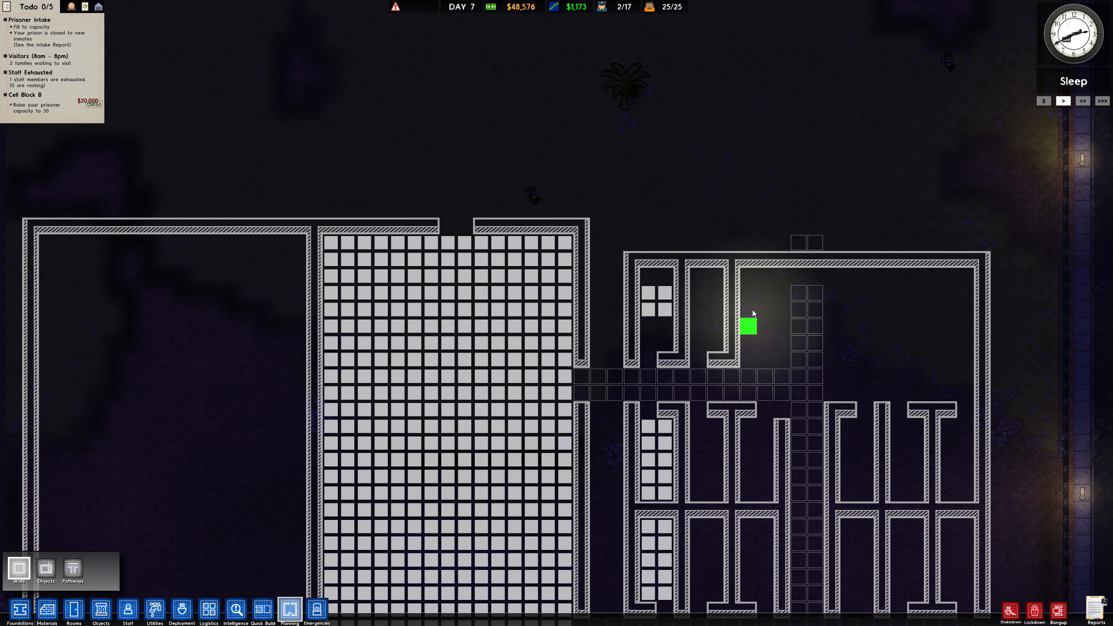
mouse_move(748, 343)
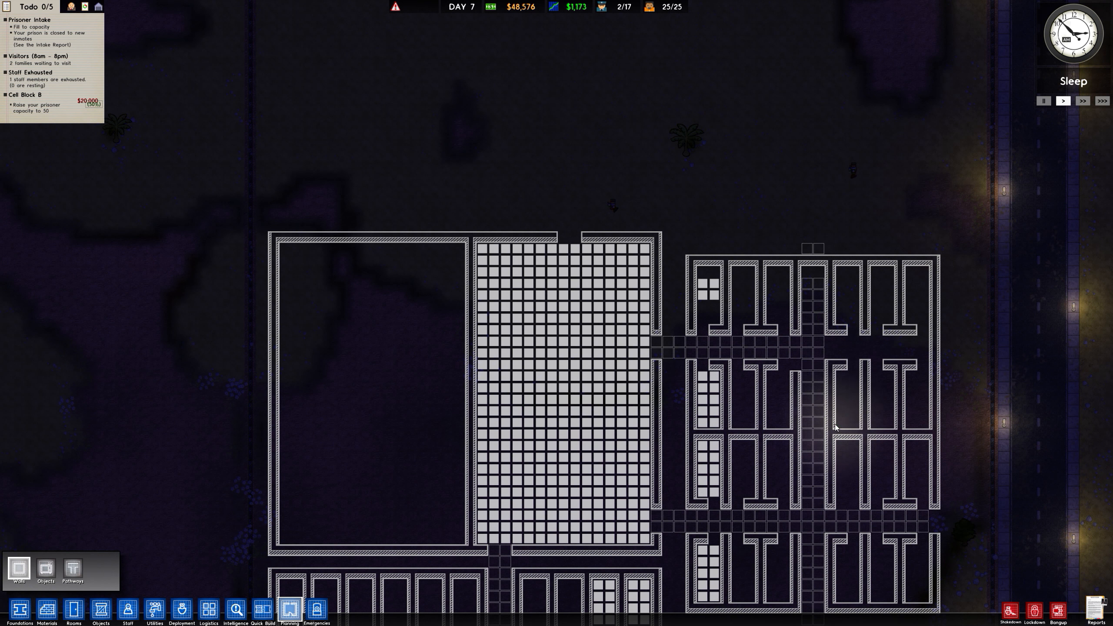
Extend the east cell block's wall partitions another row further north
scroll("down", 3)
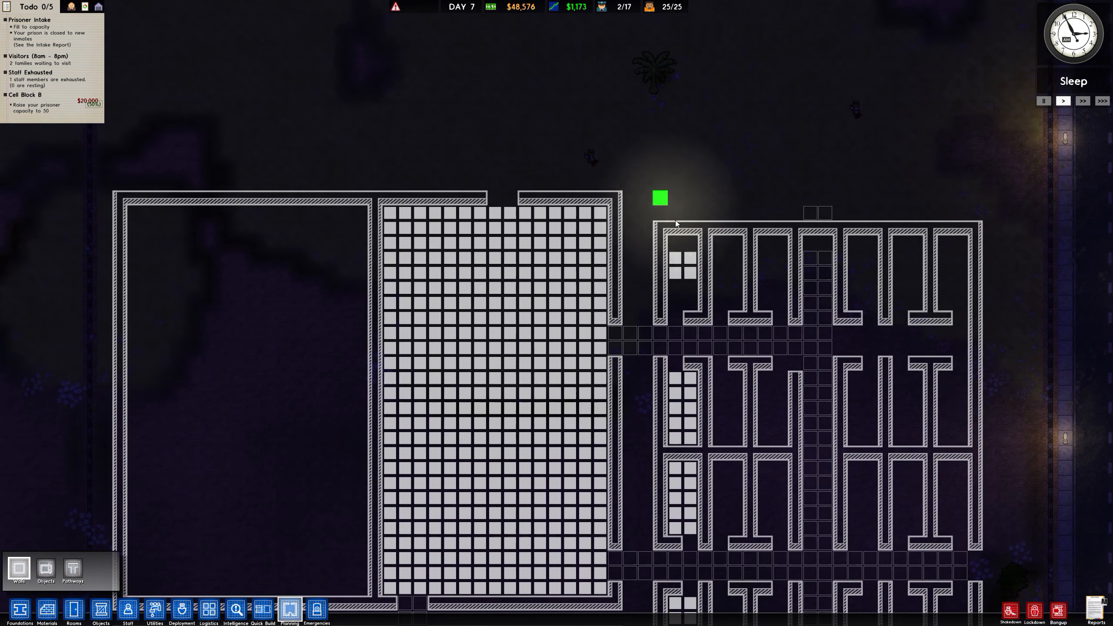
scroll("down", 3)
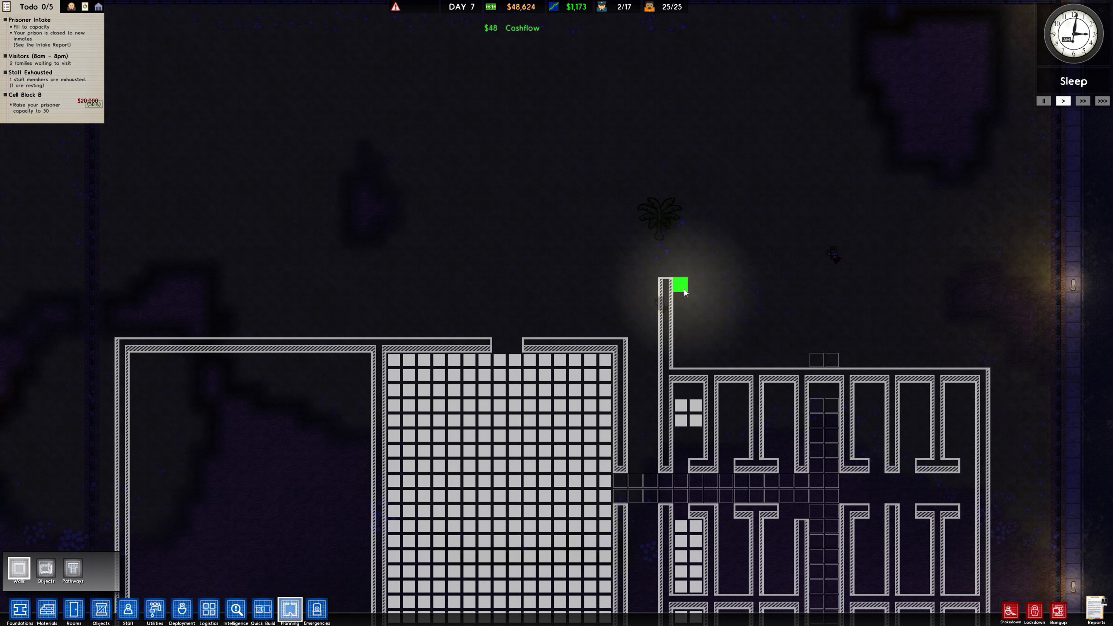
left_click(45, 567)
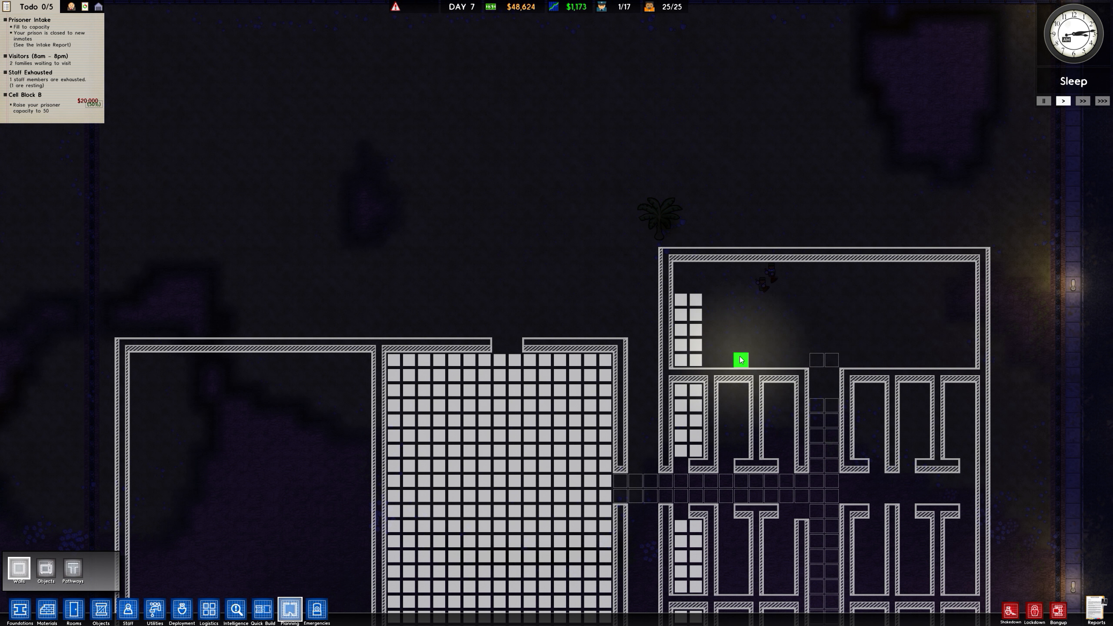
left_click(45, 568)
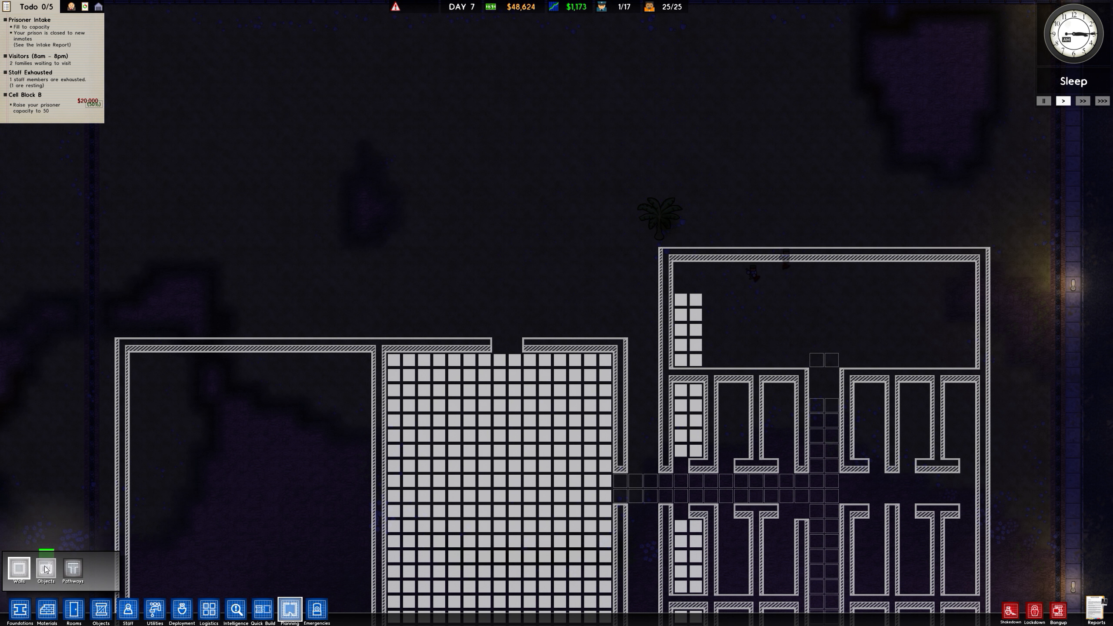
Outline the eating area grid with planned objects, then pick the Pathways tool
left_click(18, 571)
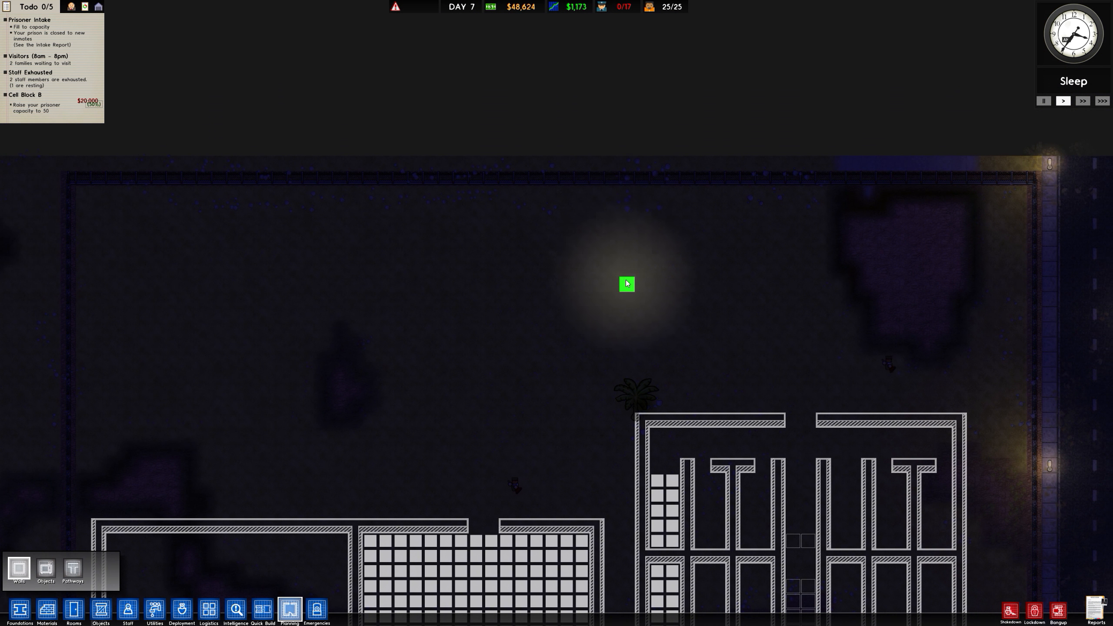
left_click(72, 570)
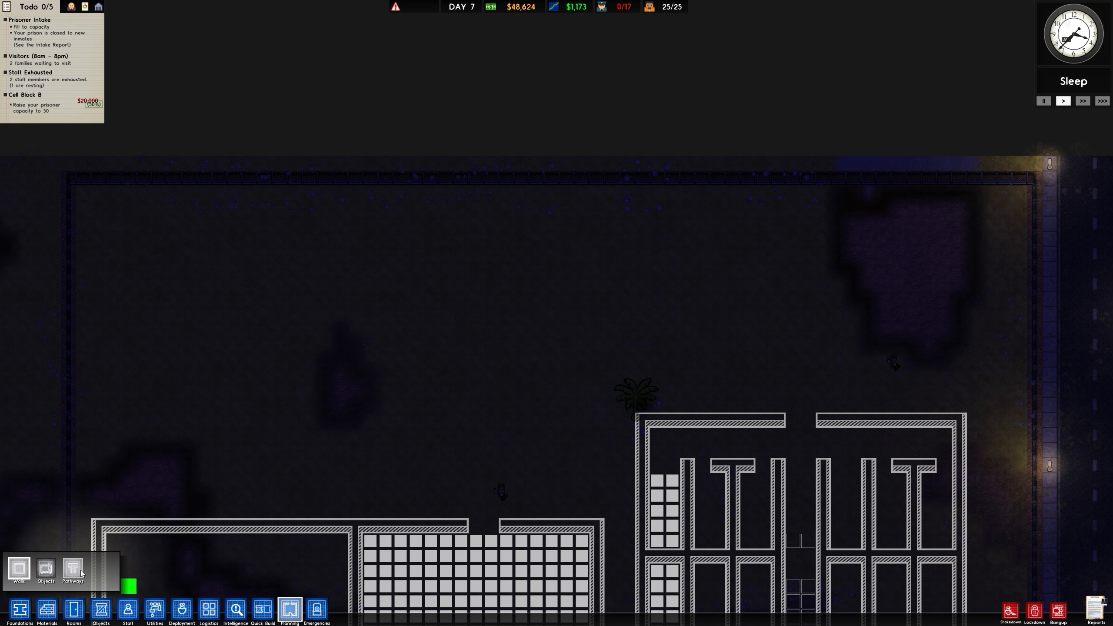